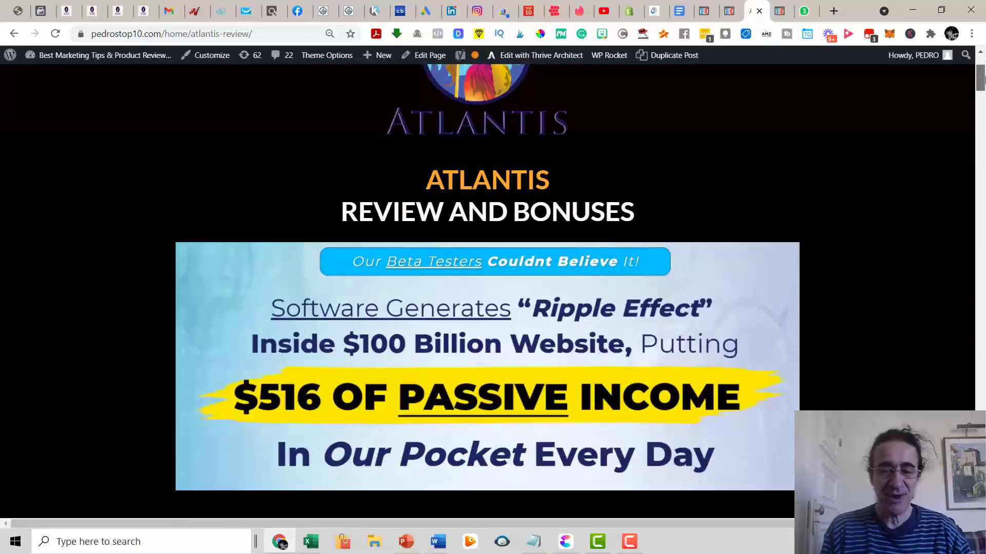
Scroll the Atlantis review page down to the bonuses list with Cougar Commissions and Dolphin Dividends
scroll("down", 3)
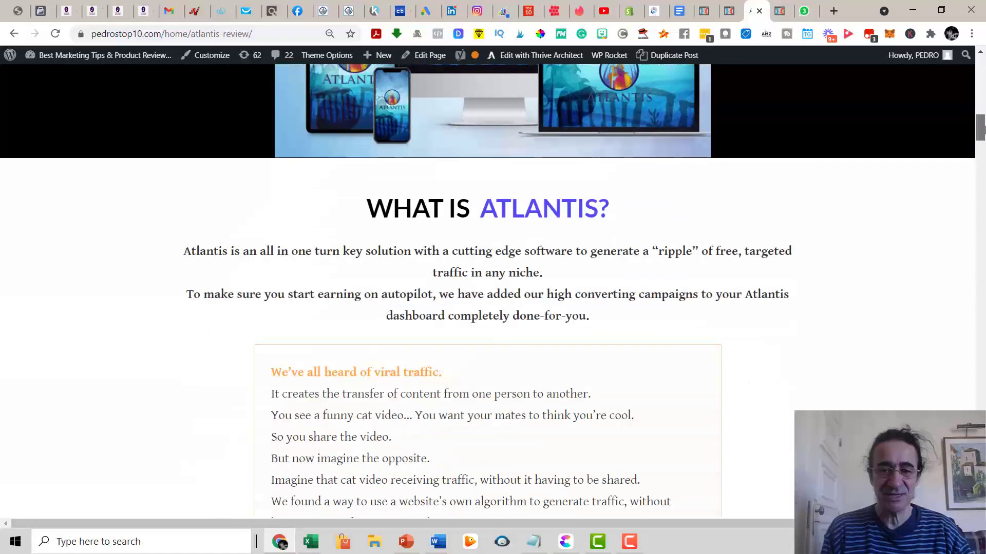
scroll("down", 3)
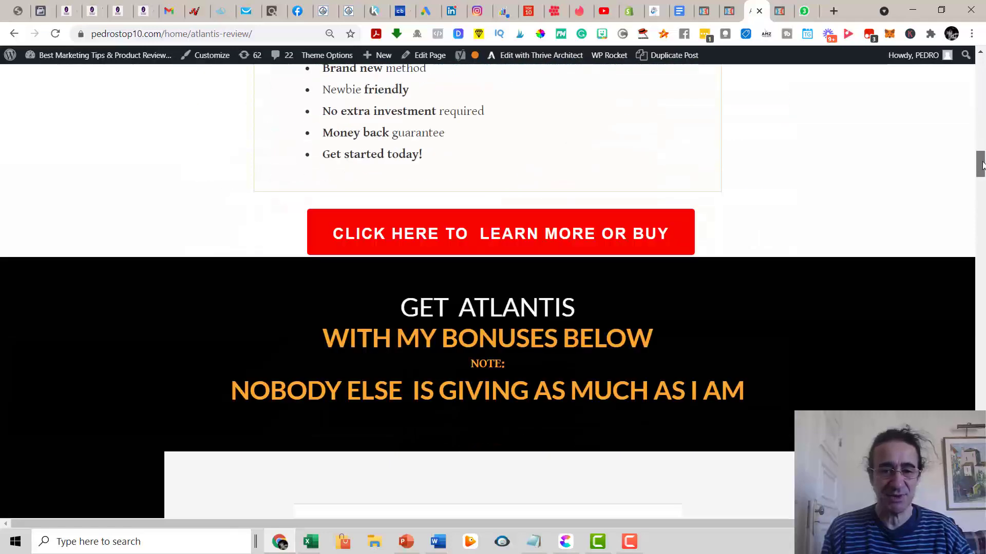
scroll("down", 3)
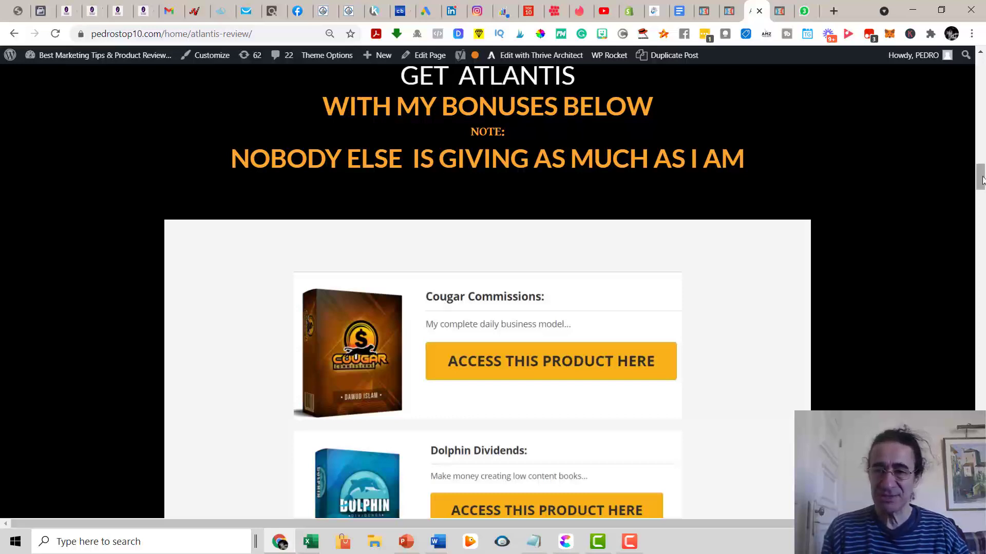
Scroll through the bonus cards past Wombat Wealth to Cash List Creator and the Bonus Tutorial banner
scroll("down", 3)
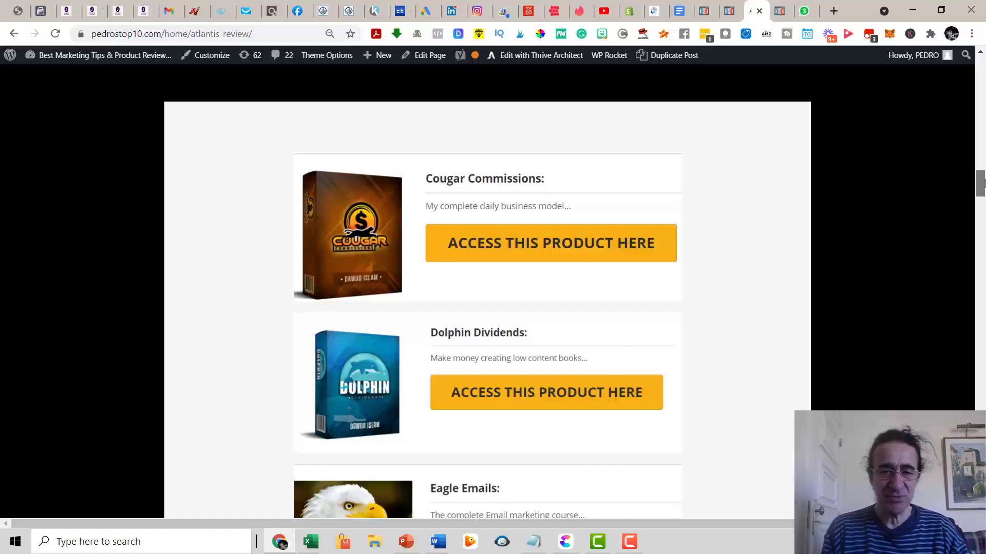
scroll("down", 3)
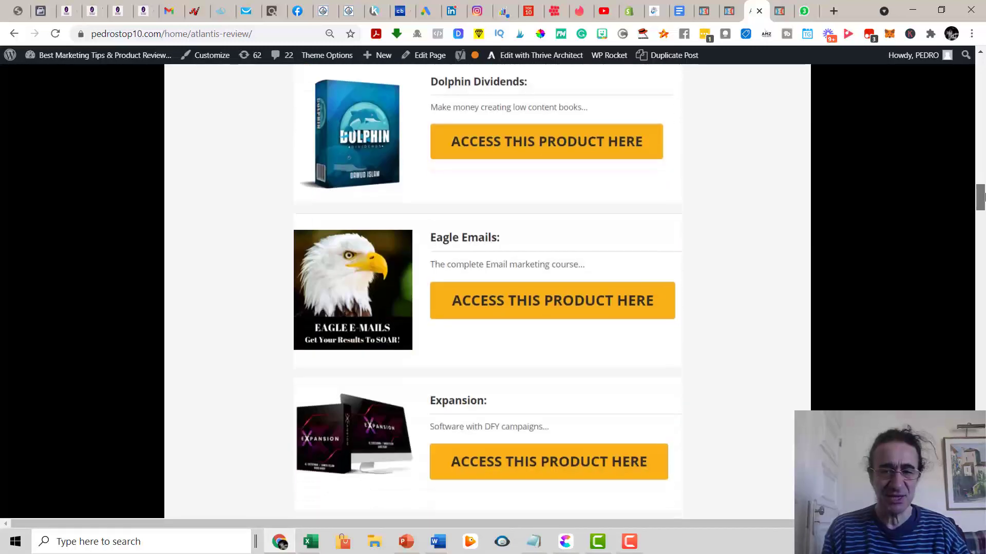
scroll("down", 3)
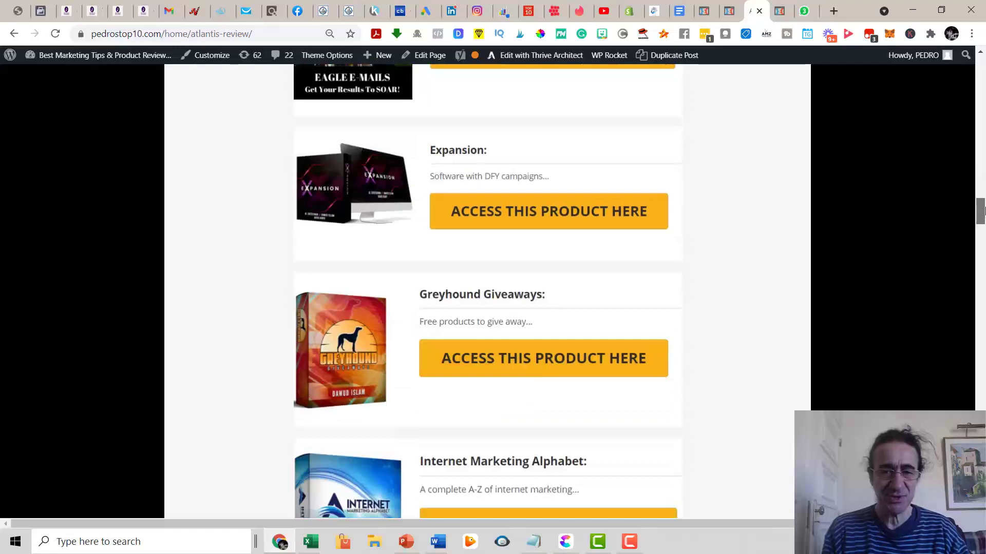
scroll("down", 3)
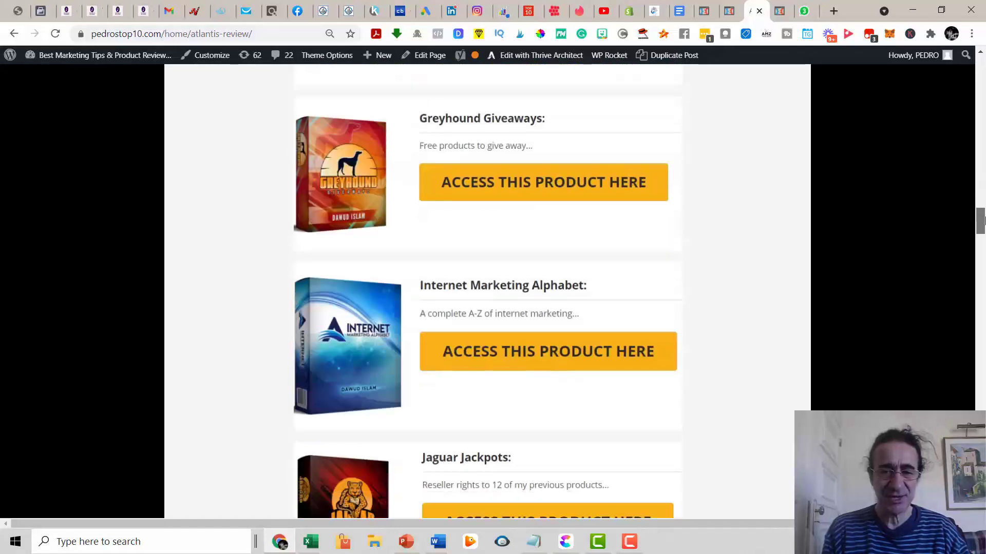
scroll("down", 3)
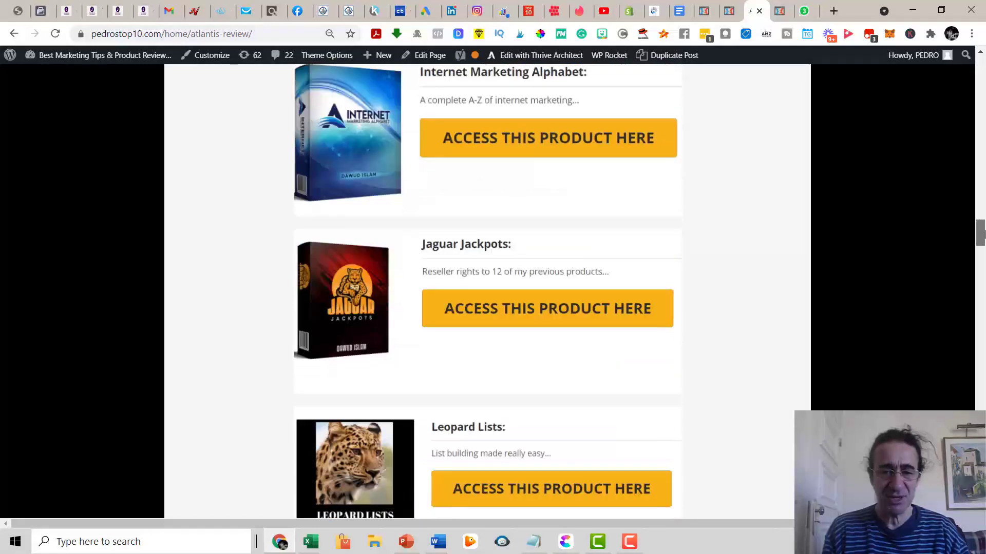
scroll("down", 3)
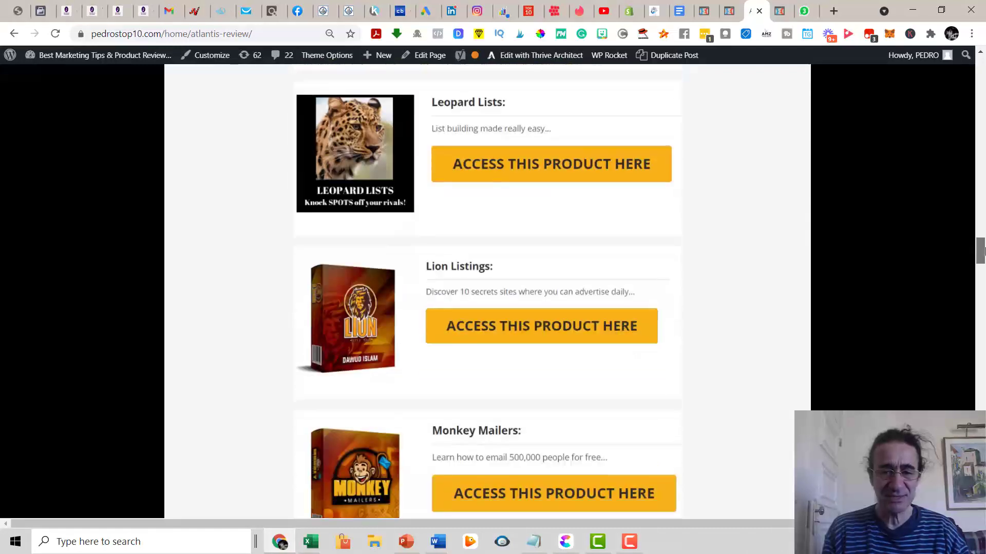
scroll("down", 3)
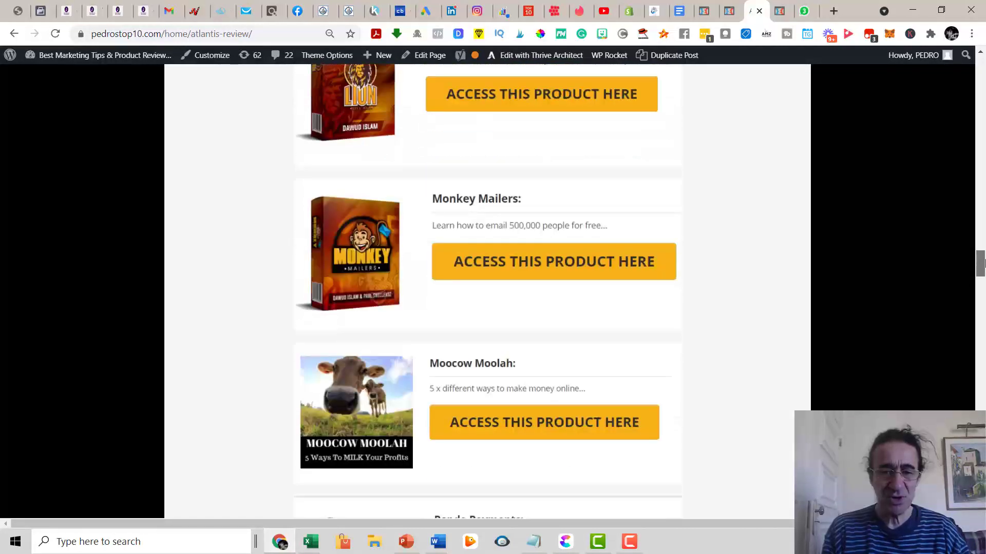
scroll("down", 3)
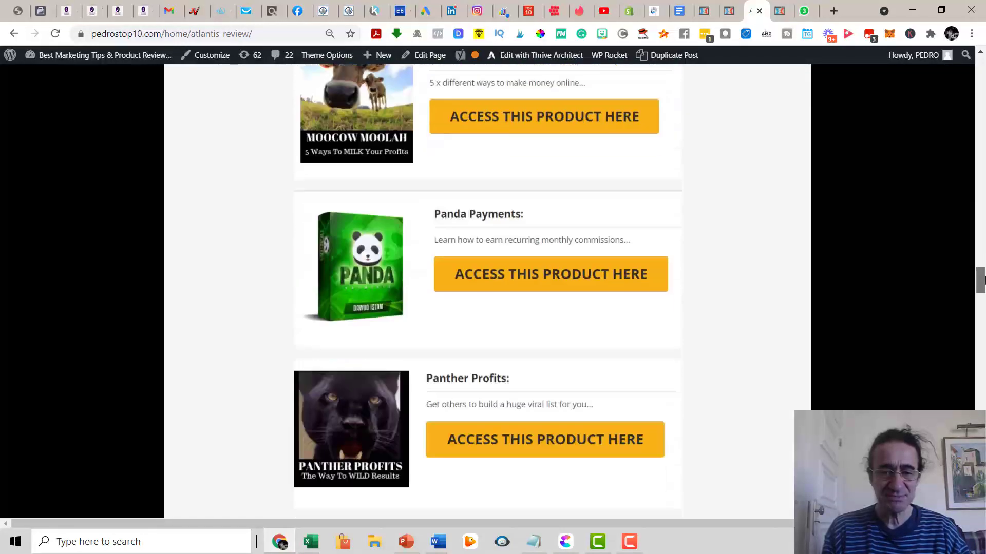
scroll("down", 3)
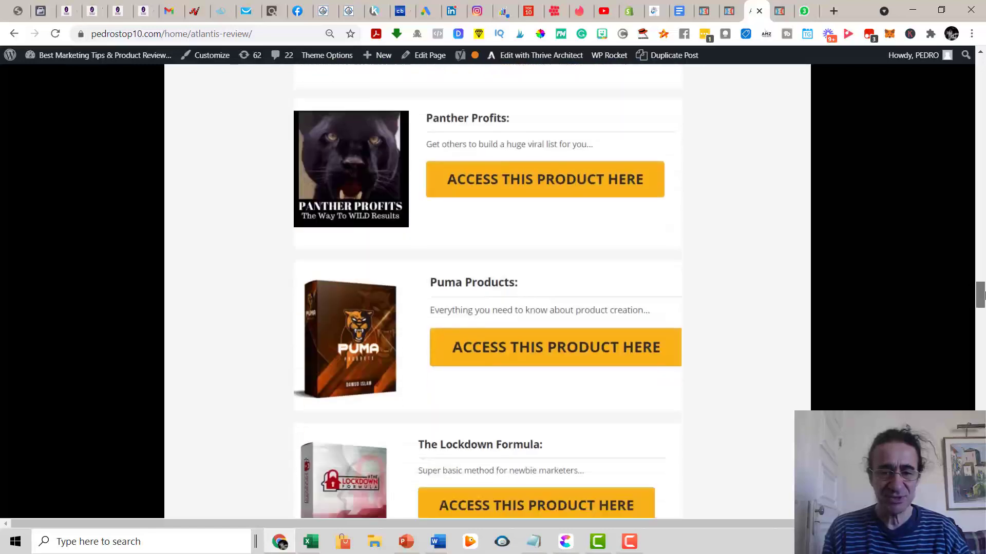
scroll("down", 3)
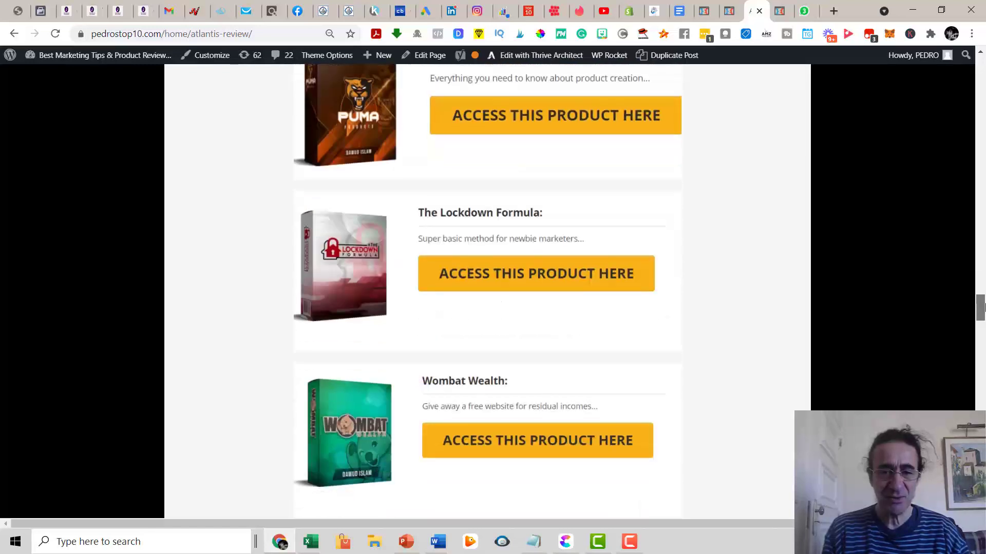
scroll("down", 3)
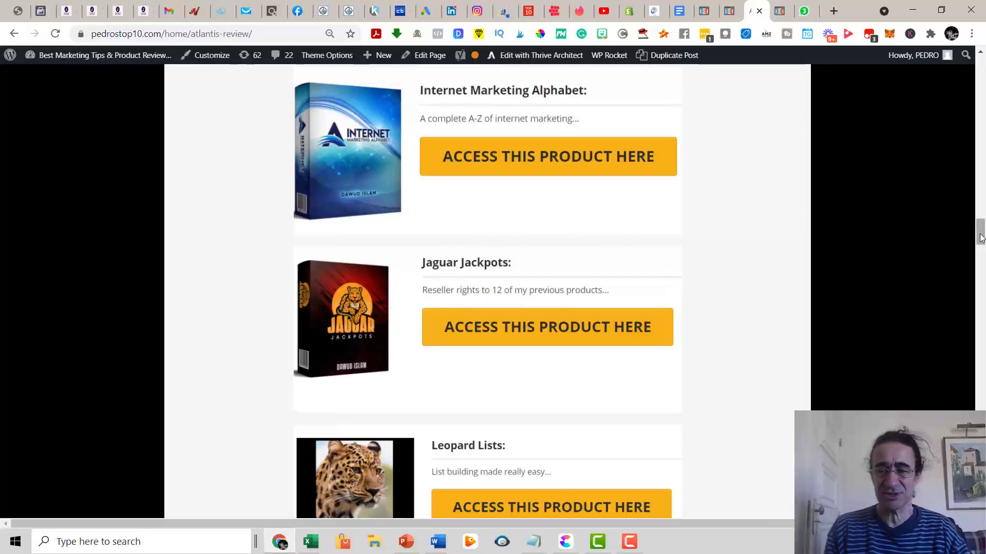
scroll("down", 3)
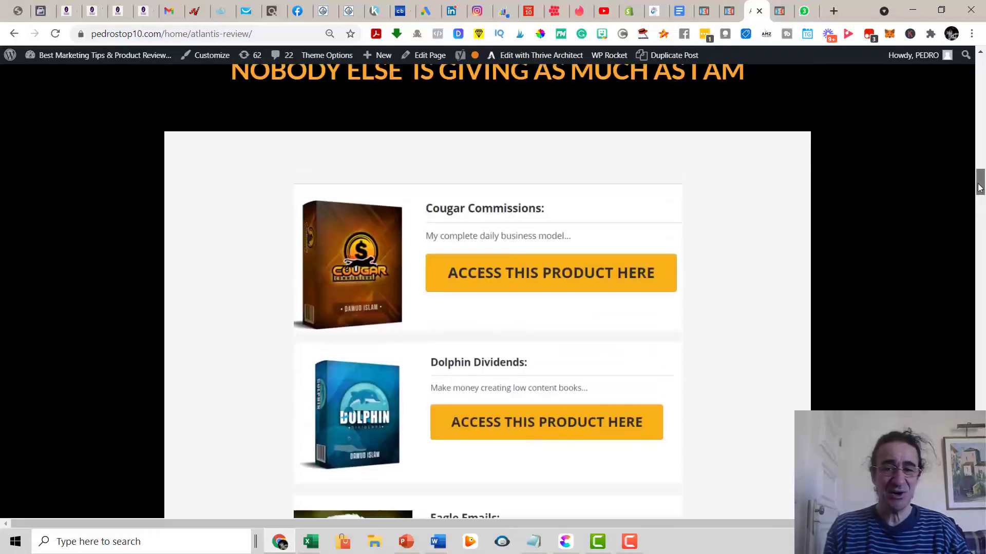
scroll("down", 3)
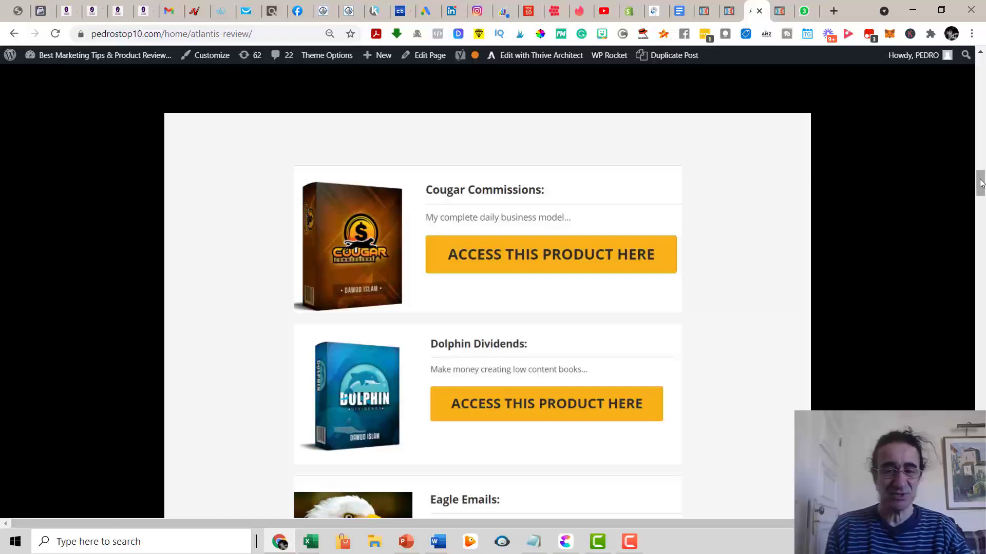
scroll("down", 3)
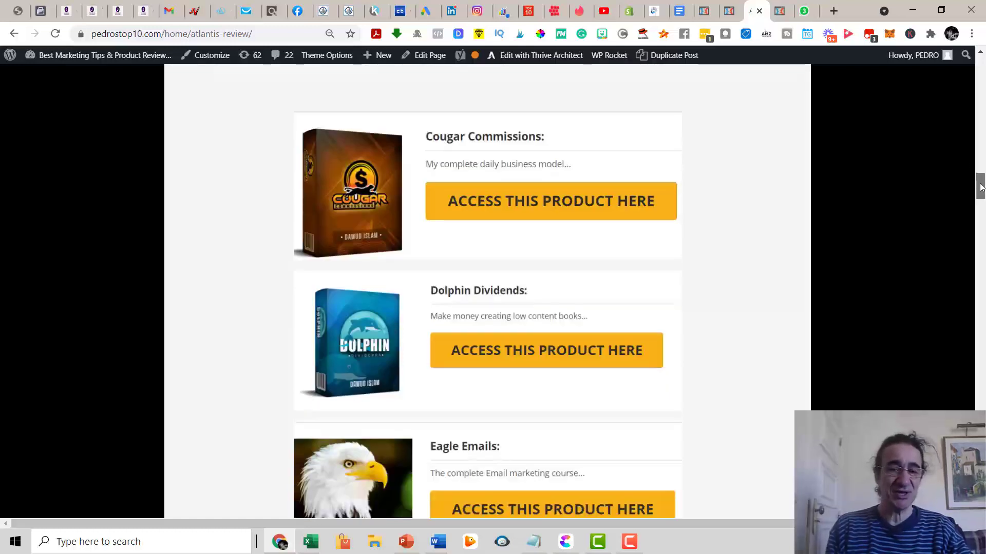
scroll("down", 3)
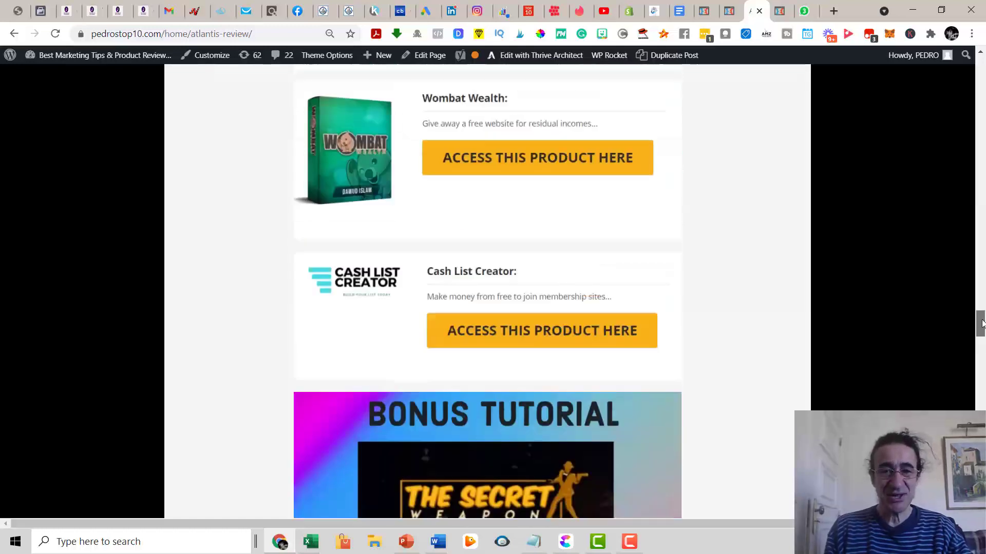
Scroll past the Secret Weapon, EZ Passive Paydays and Lost Code tutorials to Bing Ads and Bonus #2
scroll("down", 3)
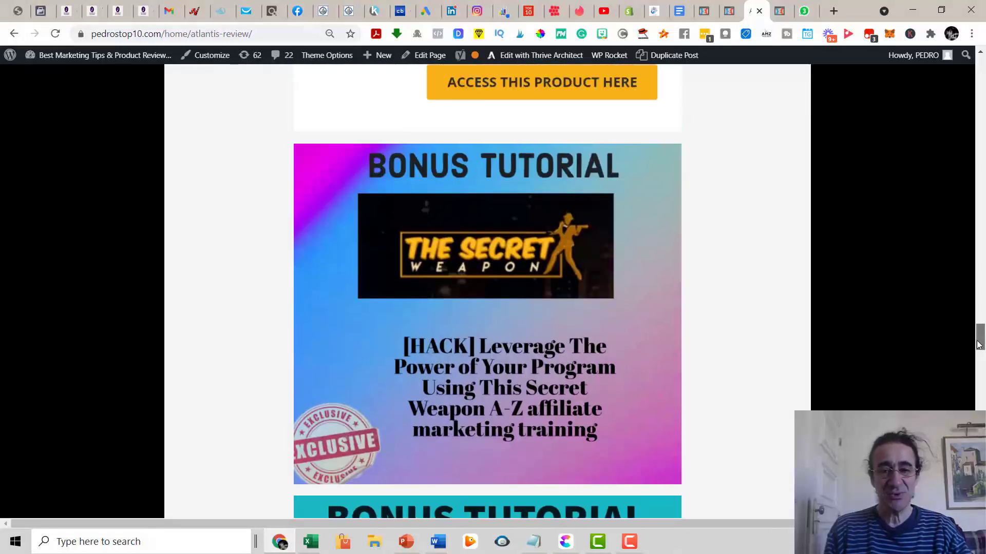
scroll("down", 3)
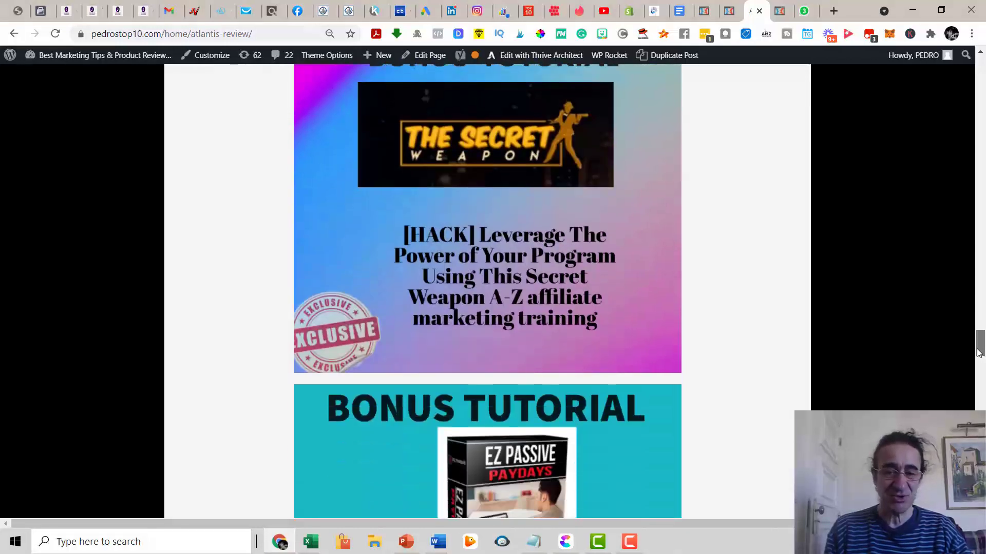
scroll("down", 3)
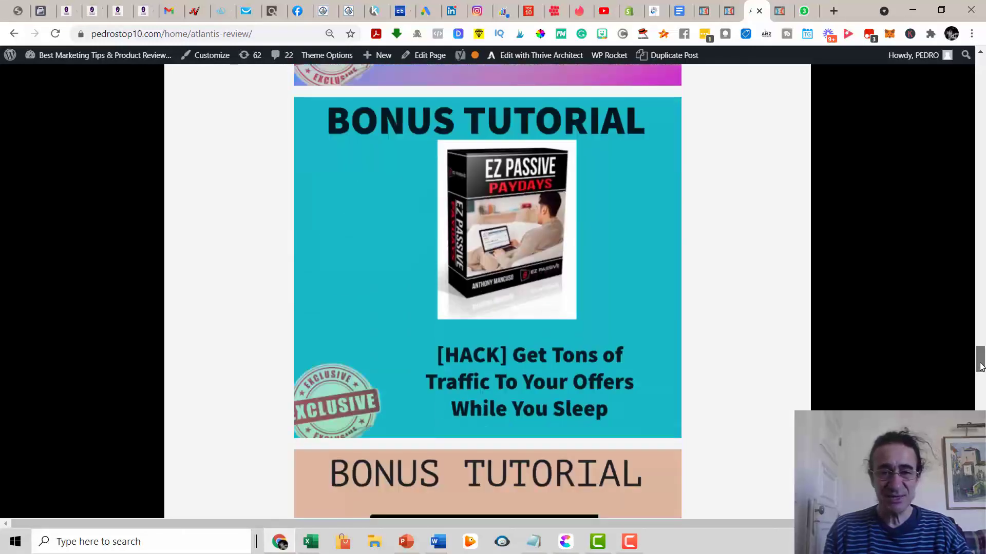
scroll("down", 3)
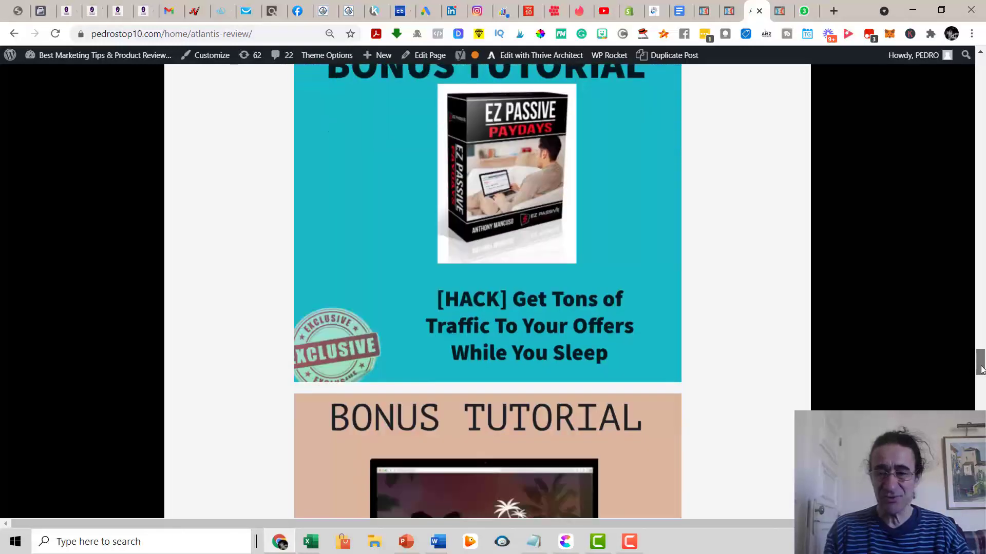
scroll("down", 3)
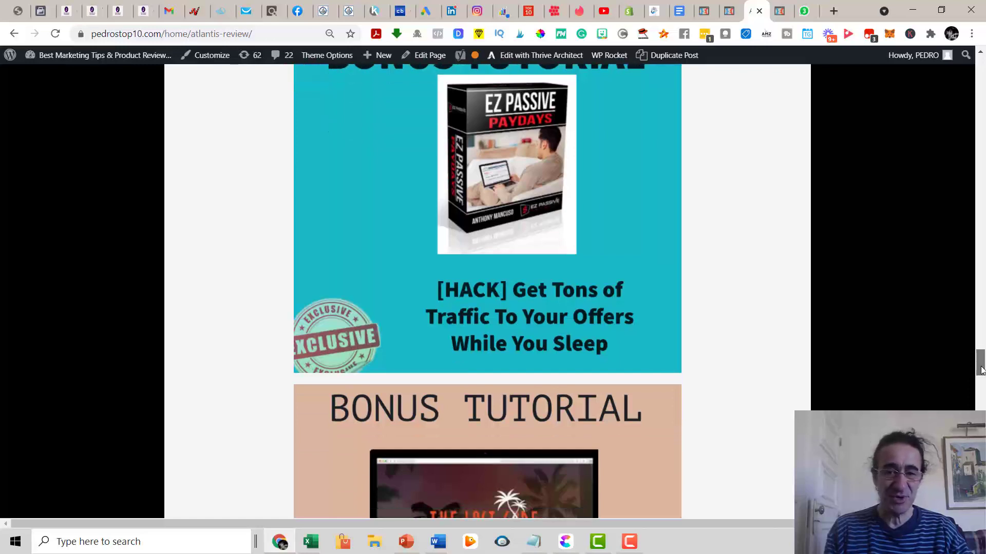
scroll("down", 3)
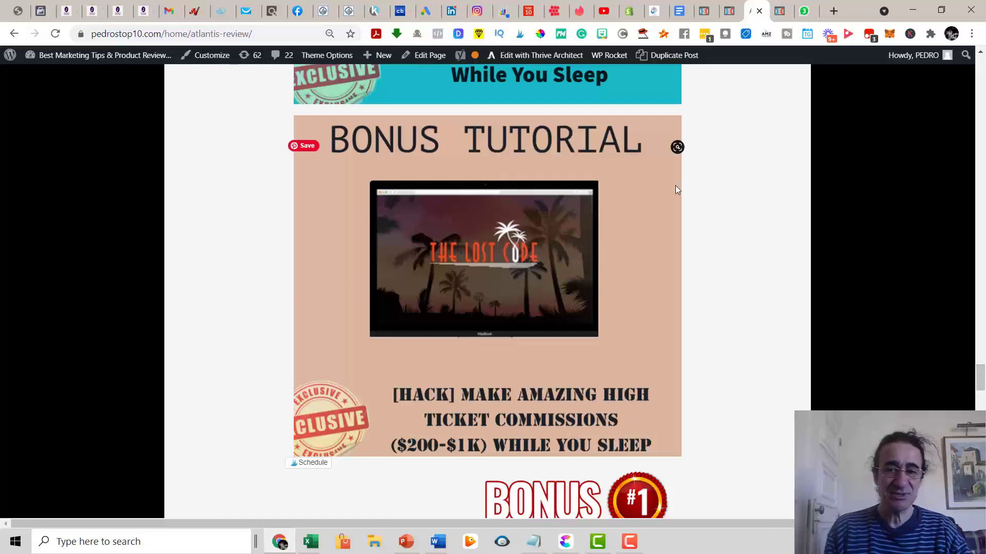
mouse_move(545, 210)
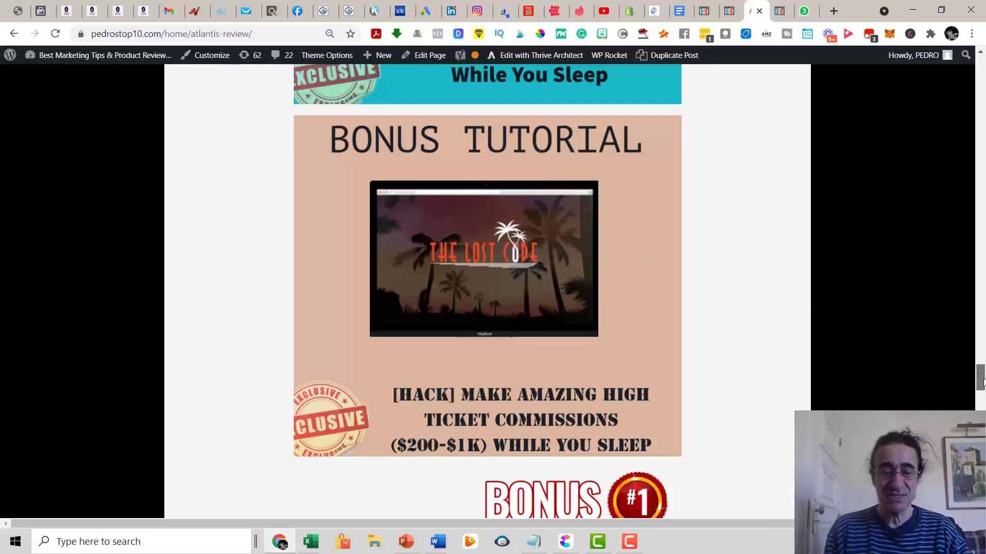
scroll("down", 3)
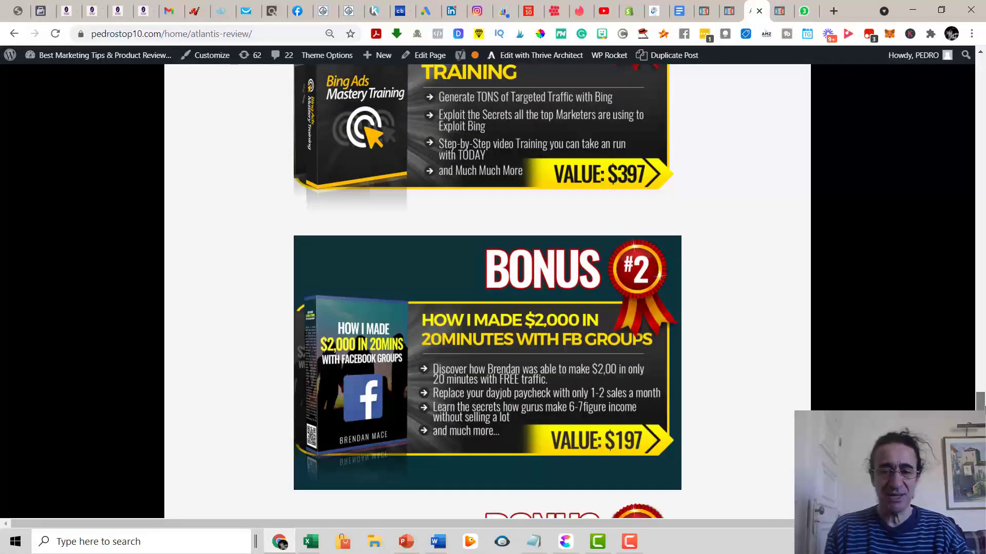
Scroll the bonus products list, then the Atlantis sales page down to its video and feature checklist
scroll("down", 3)
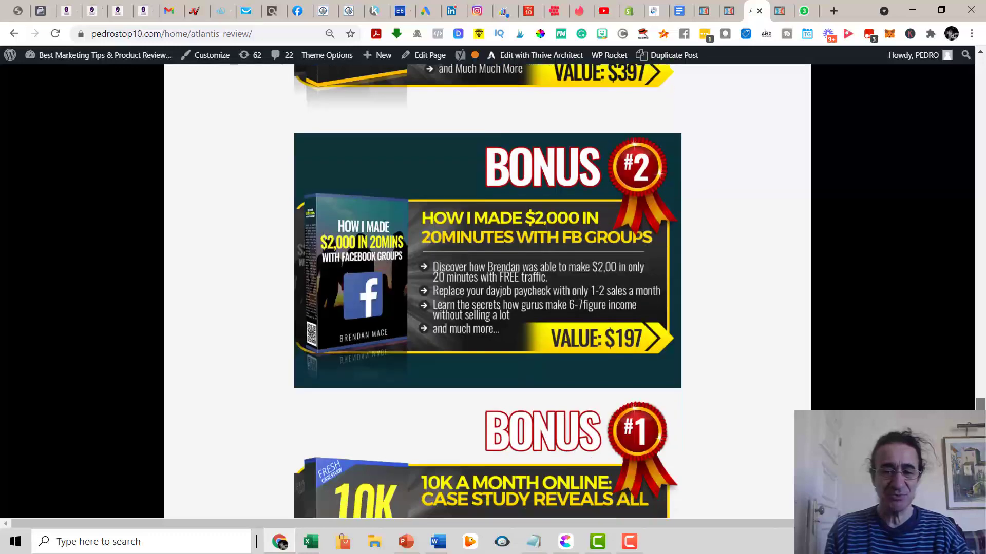
scroll("down", 3)
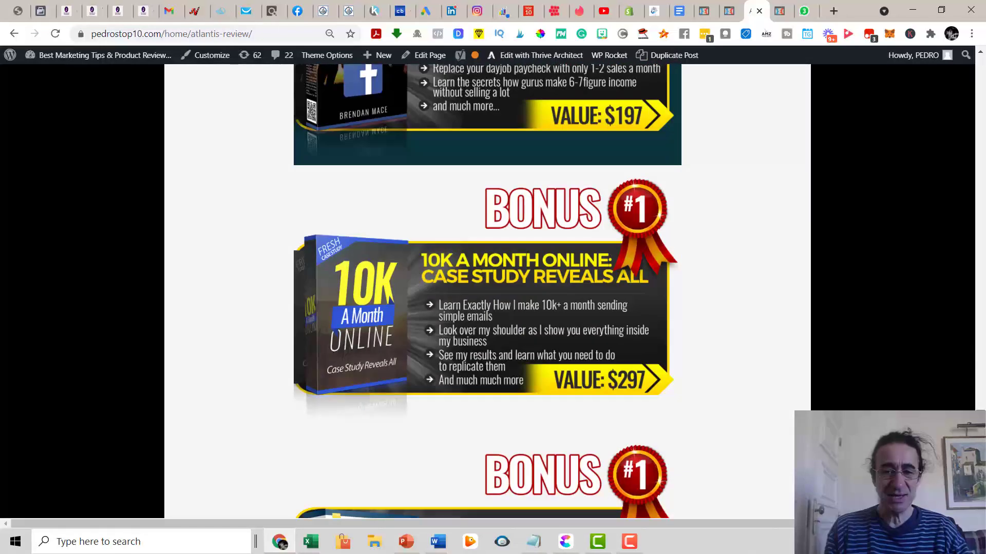
scroll("down", 3)
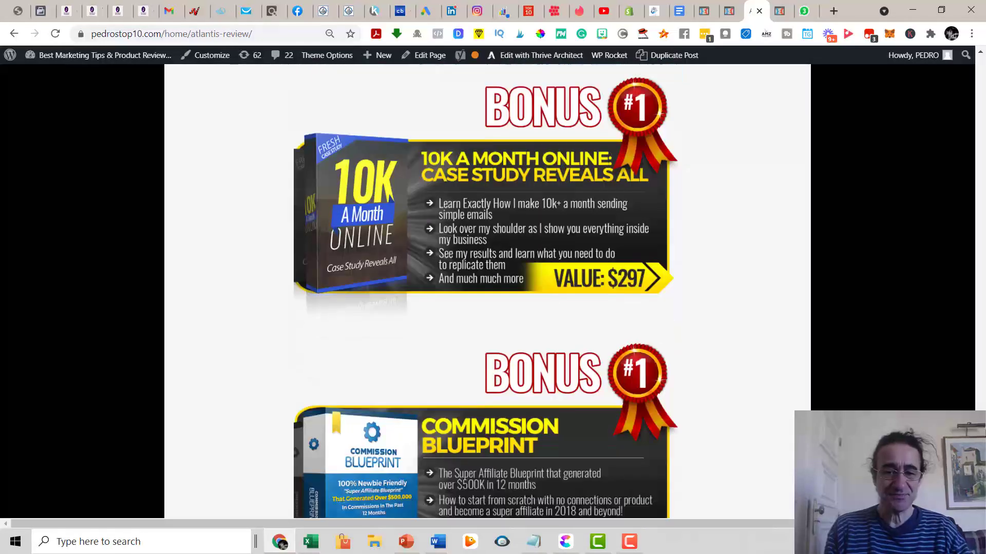
scroll("down", 3)
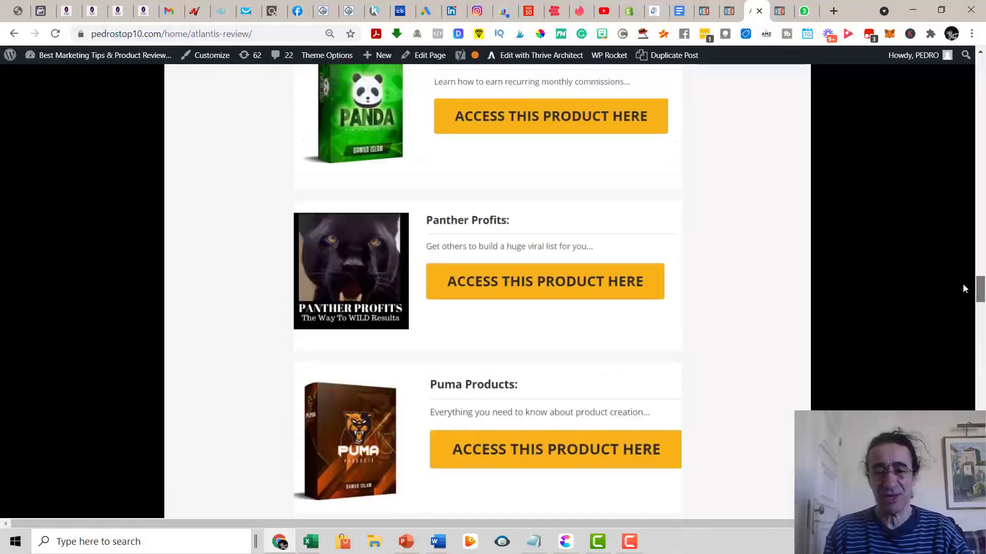
scroll("down", 3)
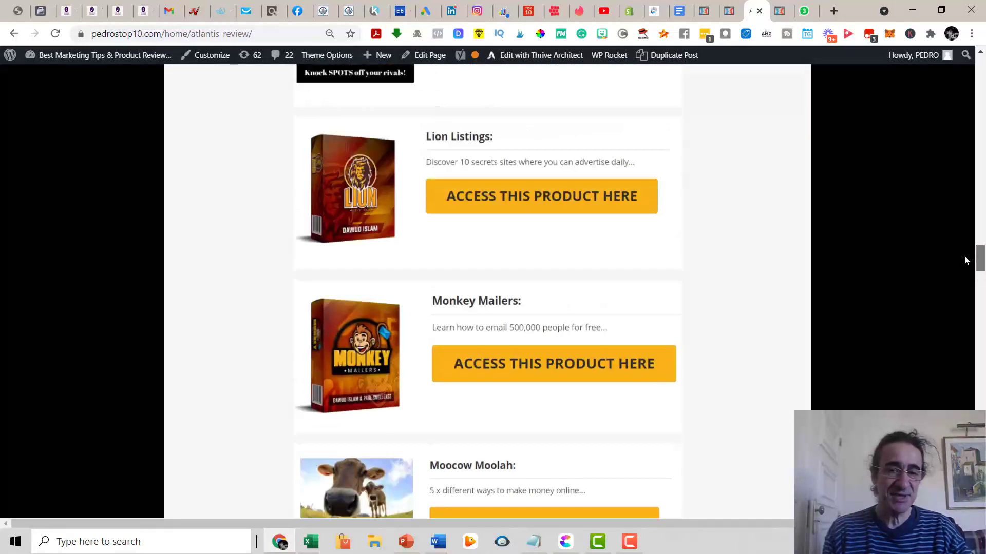
scroll("down", 3)
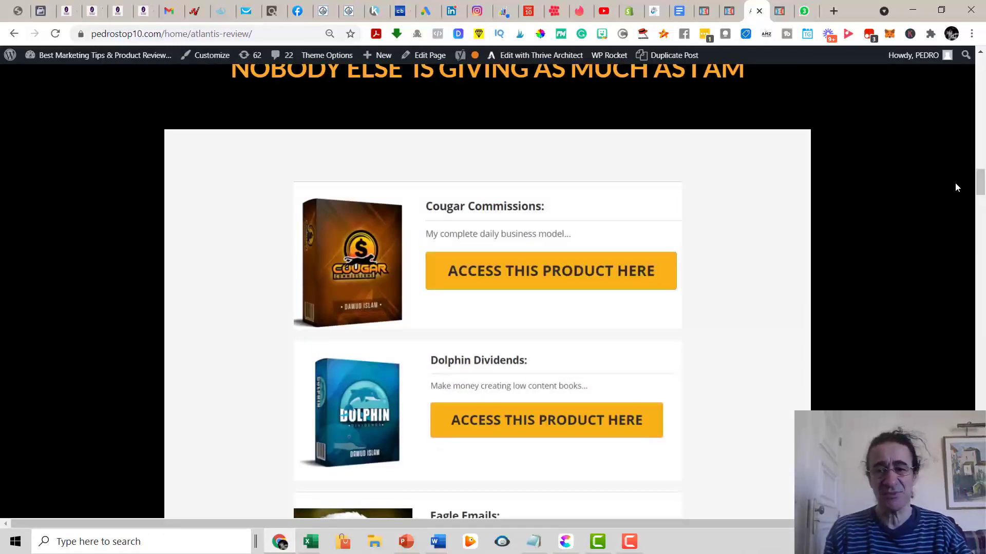
mouse_move(648, 185)
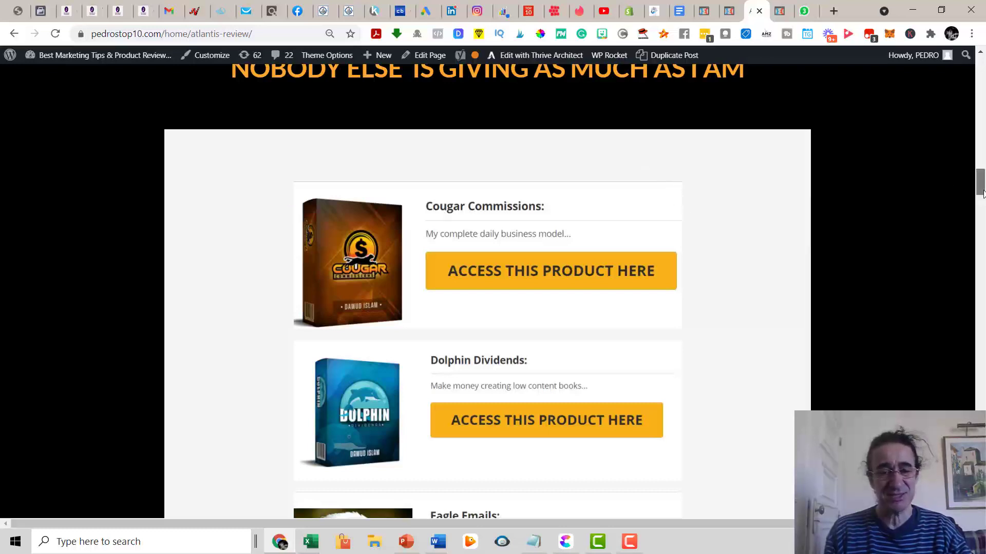
scroll("down", 3)
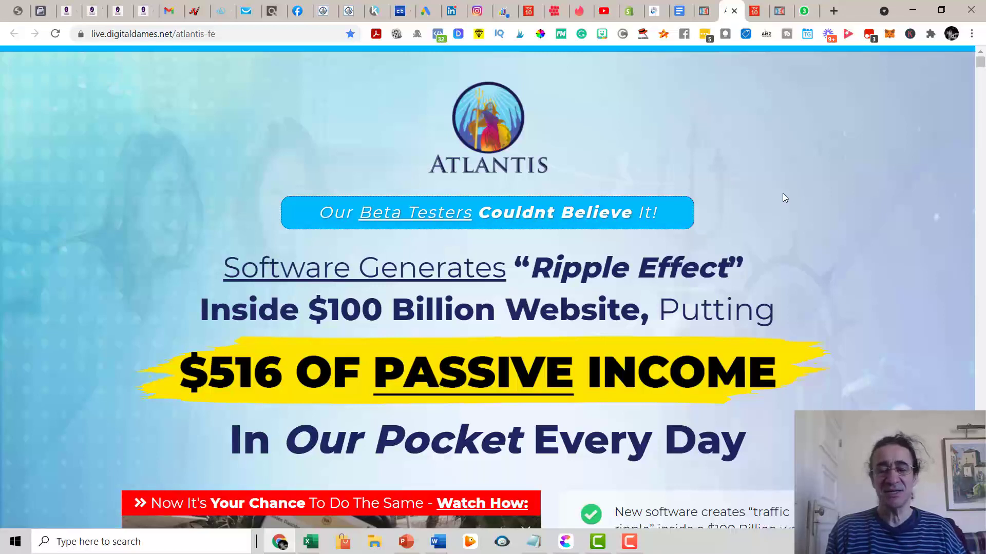
mouse_move(902, 285)
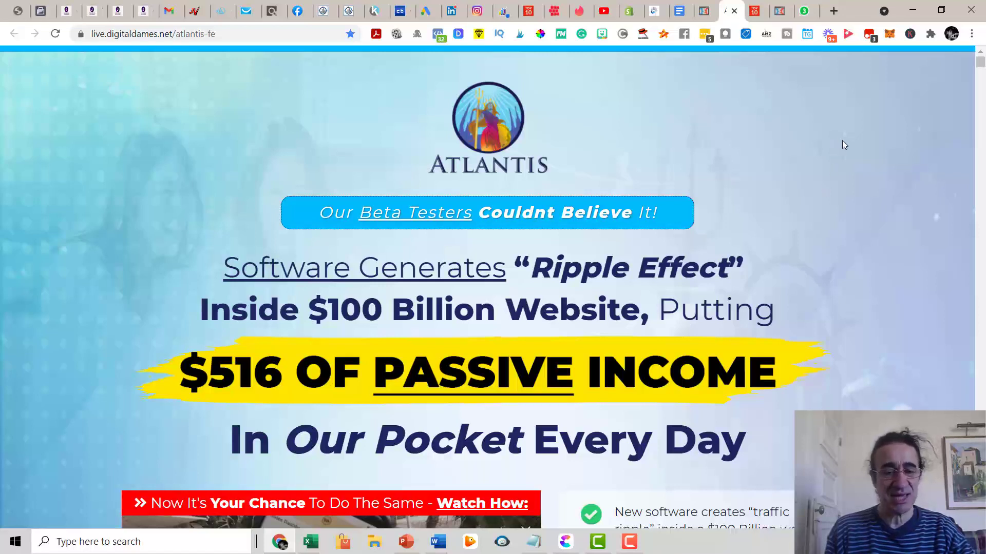
mouse_move(901, 173)
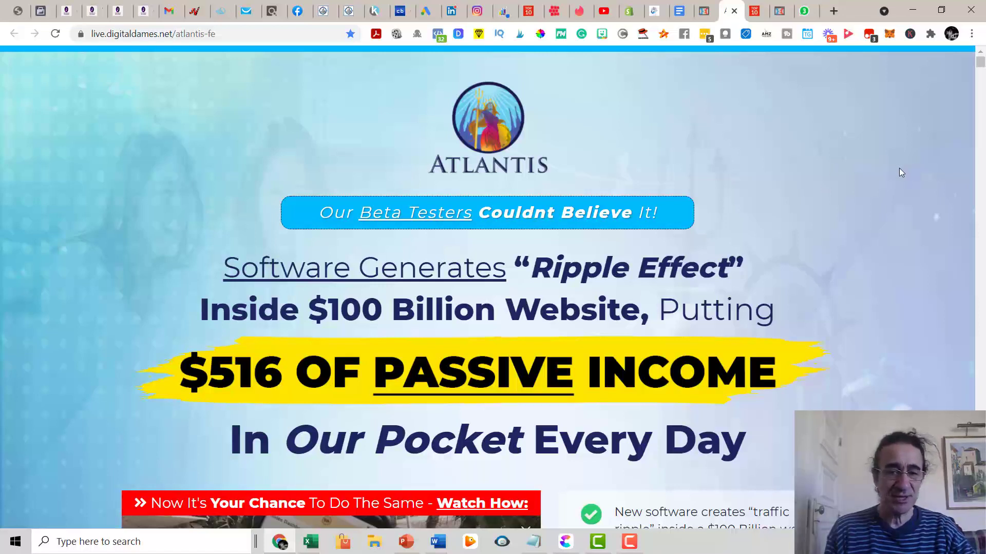
scroll("down", 3)
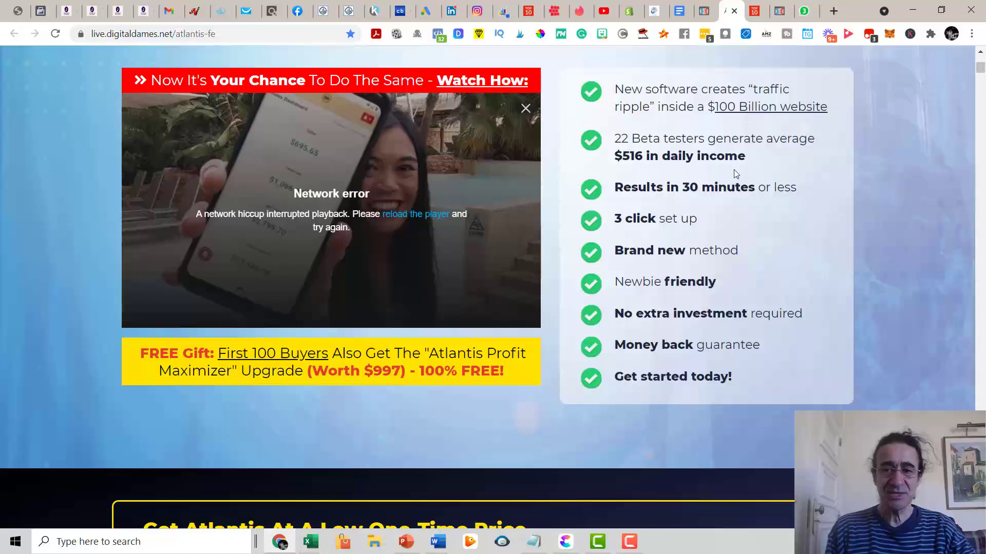
mouse_move(759, 204)
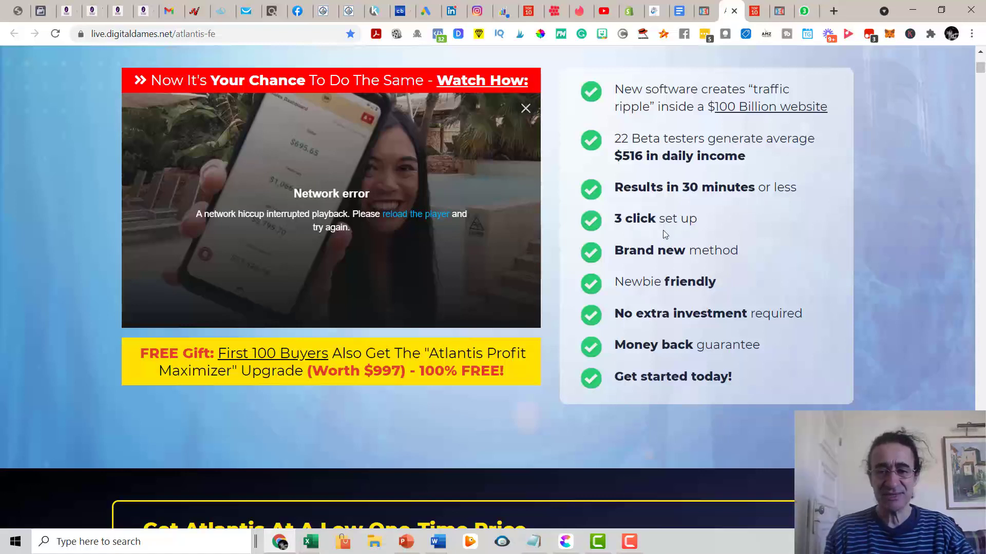
mouse_move(771, 213)
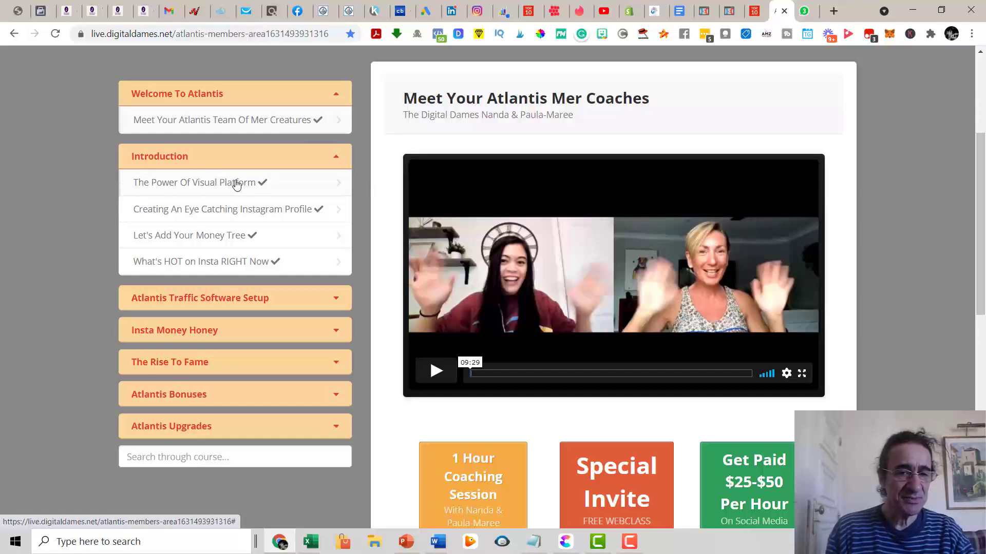
mouse_move(243, 194)
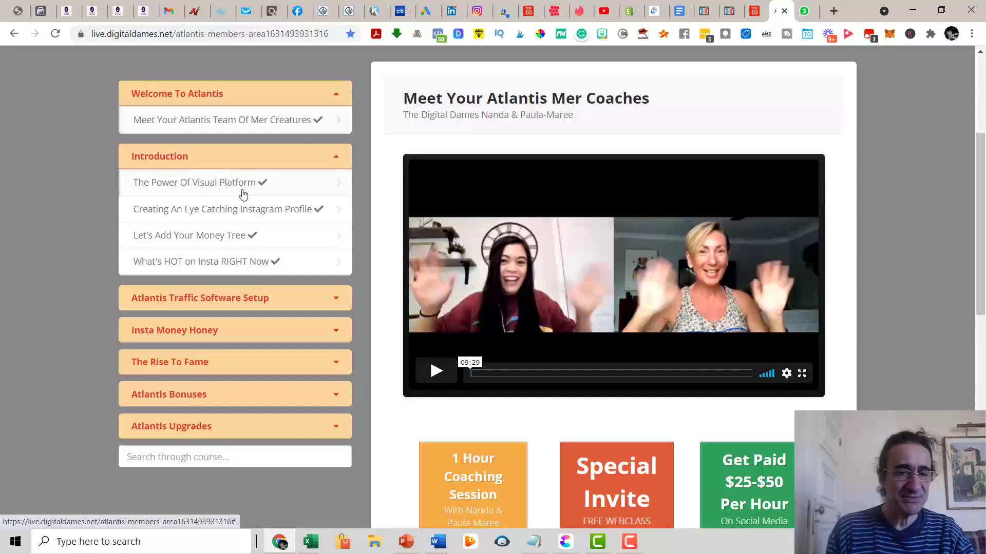
mouse_move(276, 129)
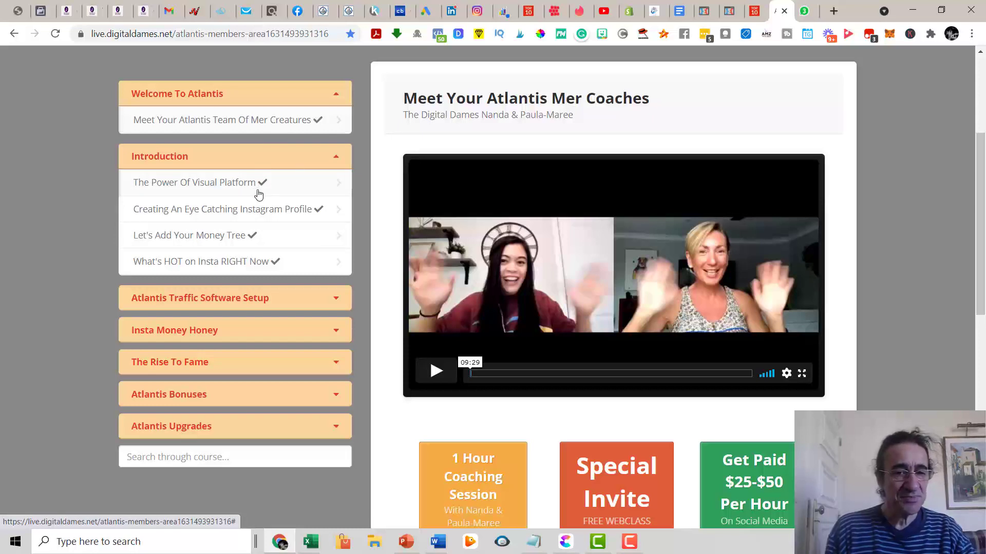
mouse_move(258, 219)
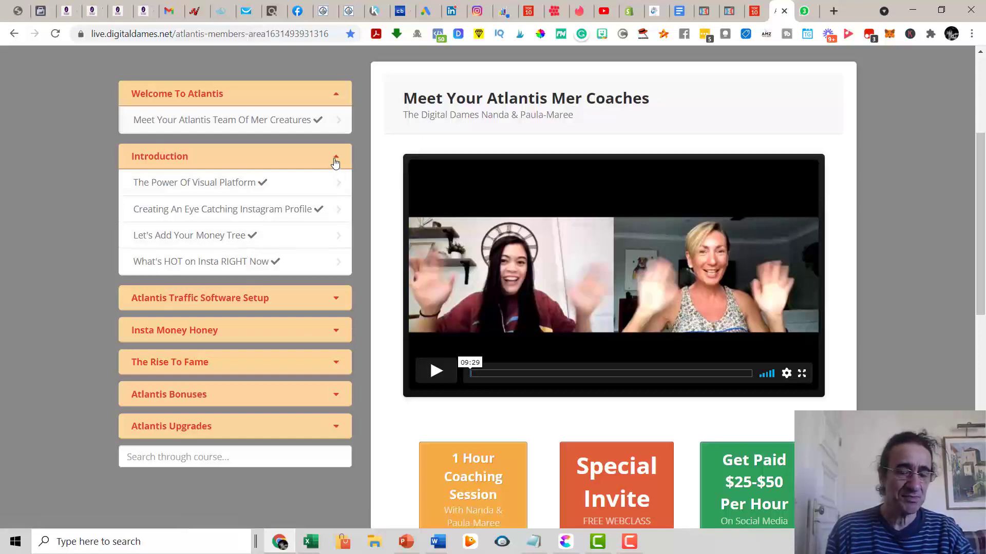
mouse_move(269, 240)
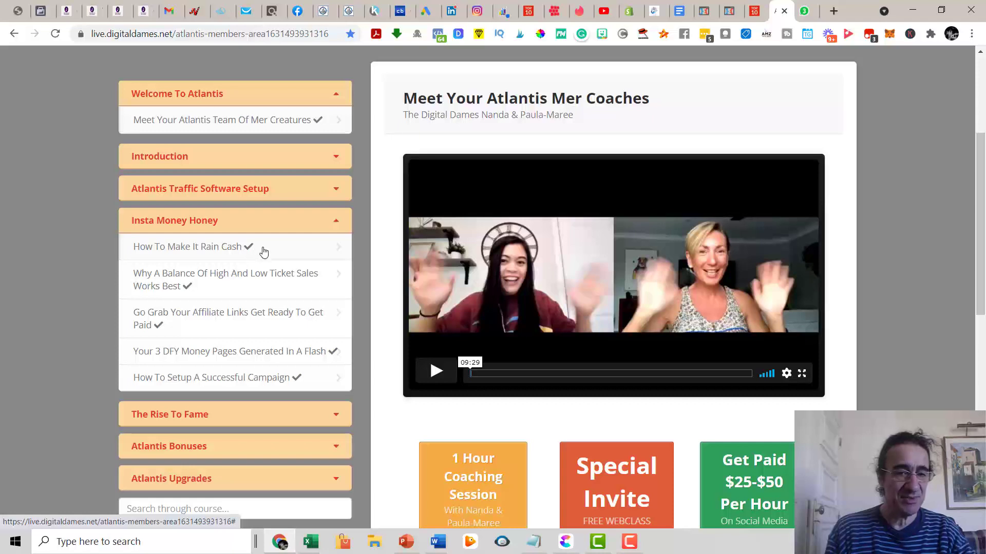
mouse_move(251, 300)
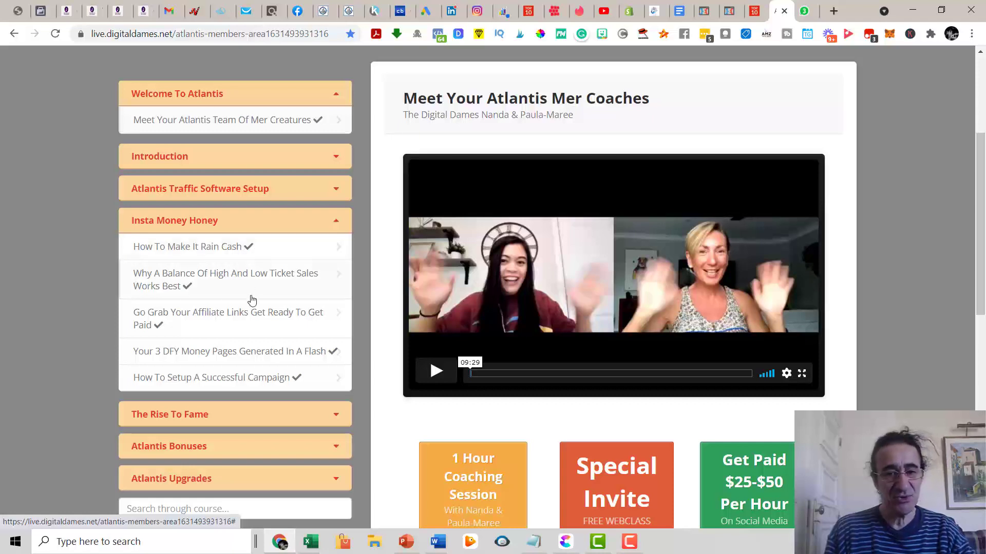
mouse_move(246, 289)
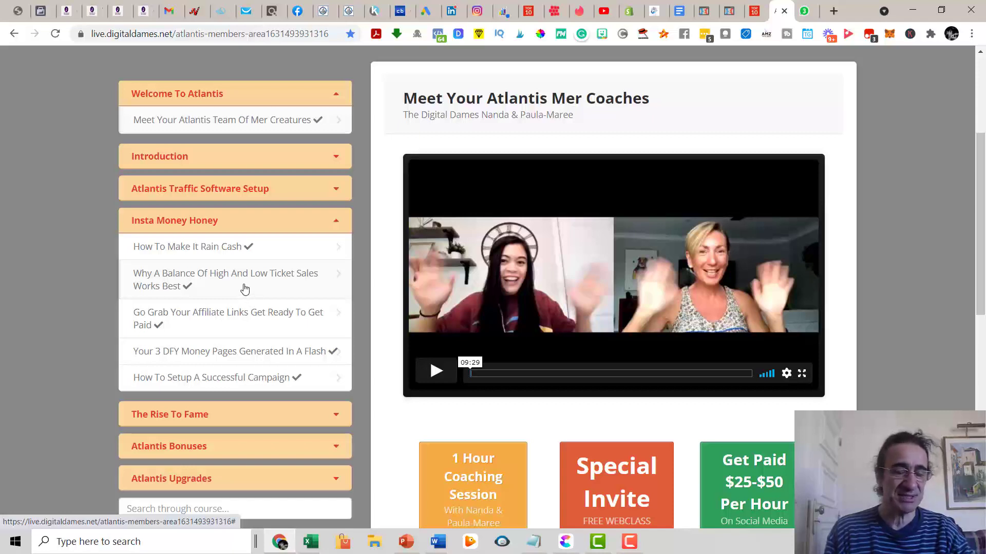
mouse_move(258, 294)
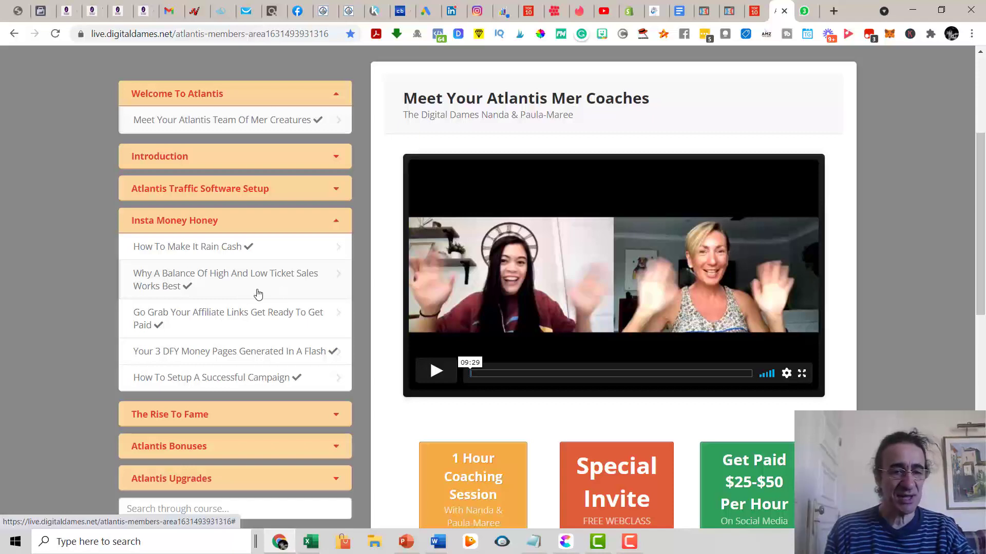
mouse_move(241, 288)
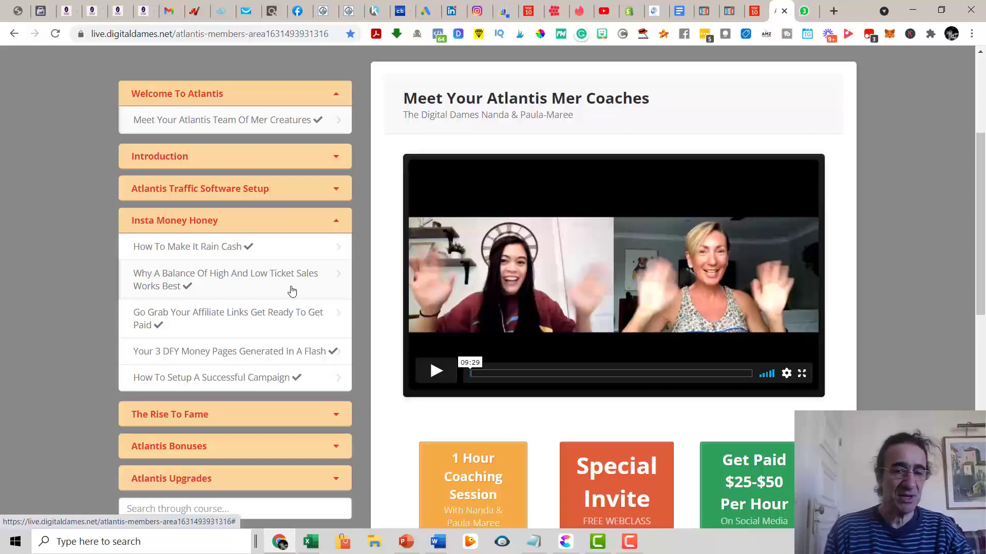
mouse_move(289, 288)
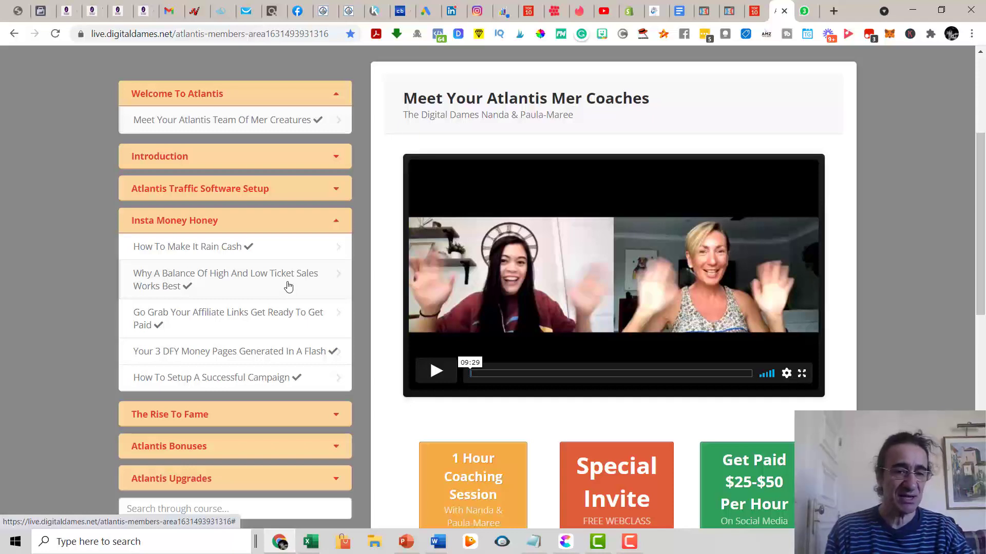
mouse_move(250, 290)
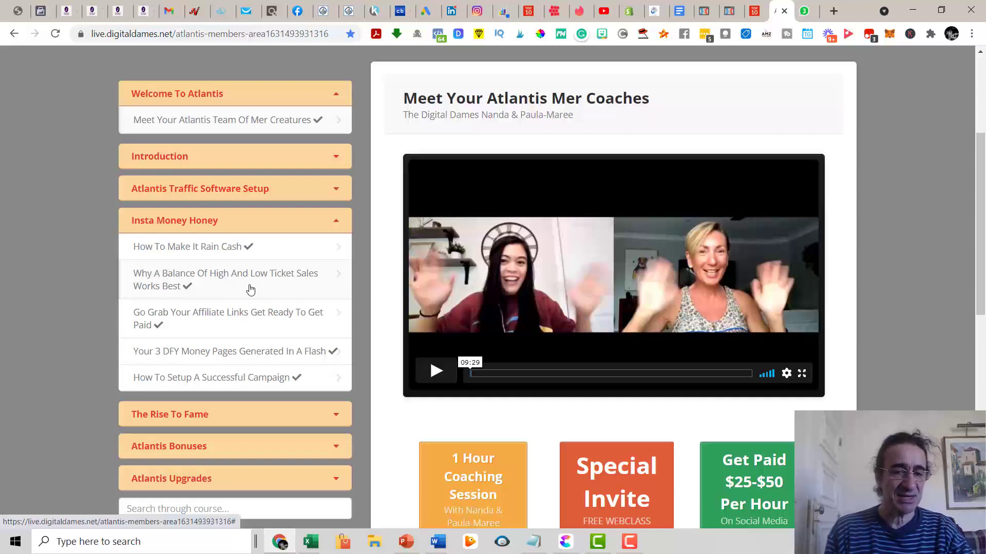
mouse_move(250, 331)
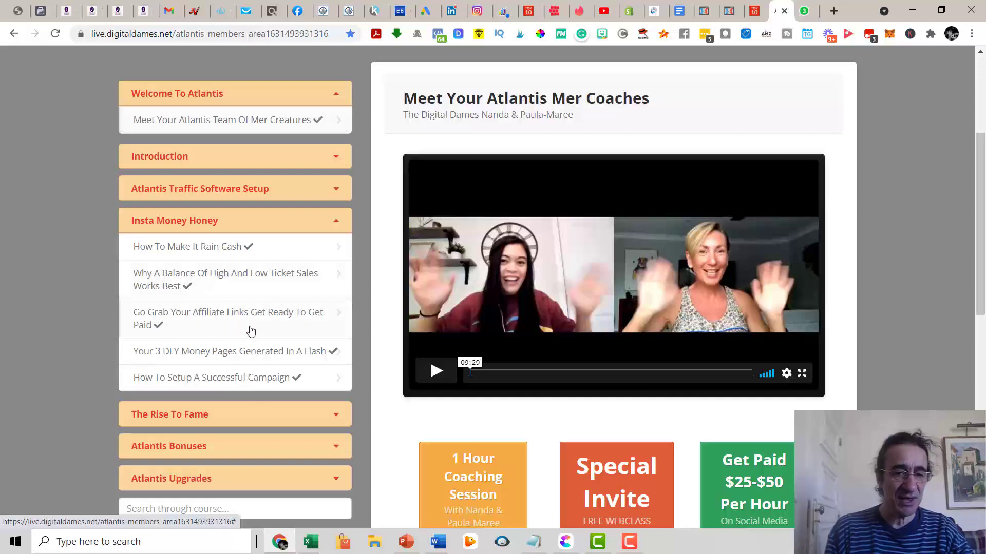
mouse_move(261, 327)
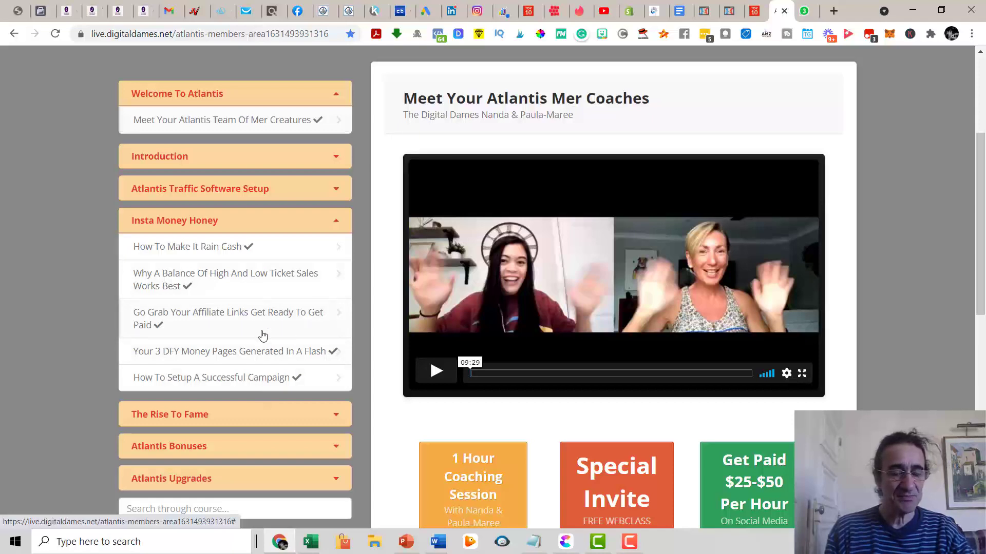
mouse_move(269, 364)
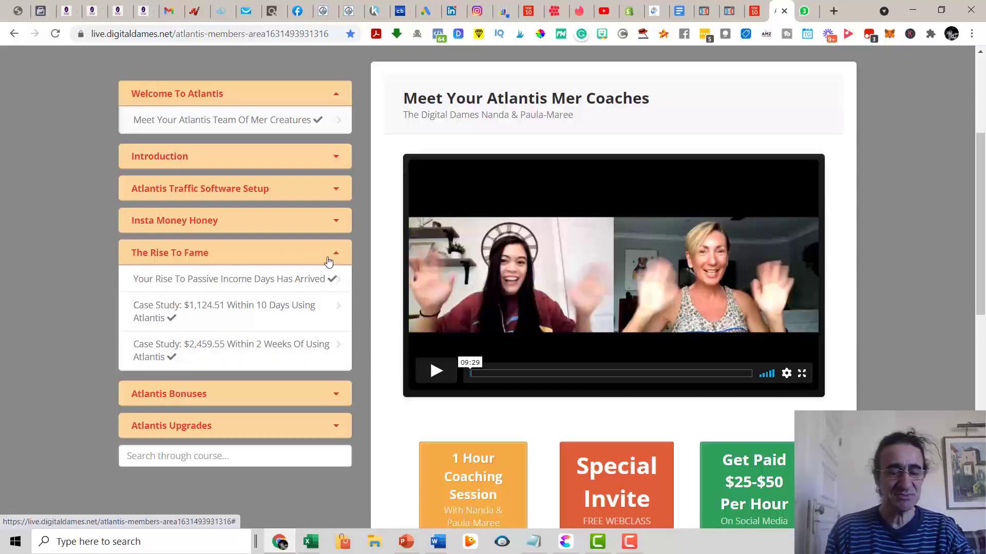
mouse_move(326, 258)
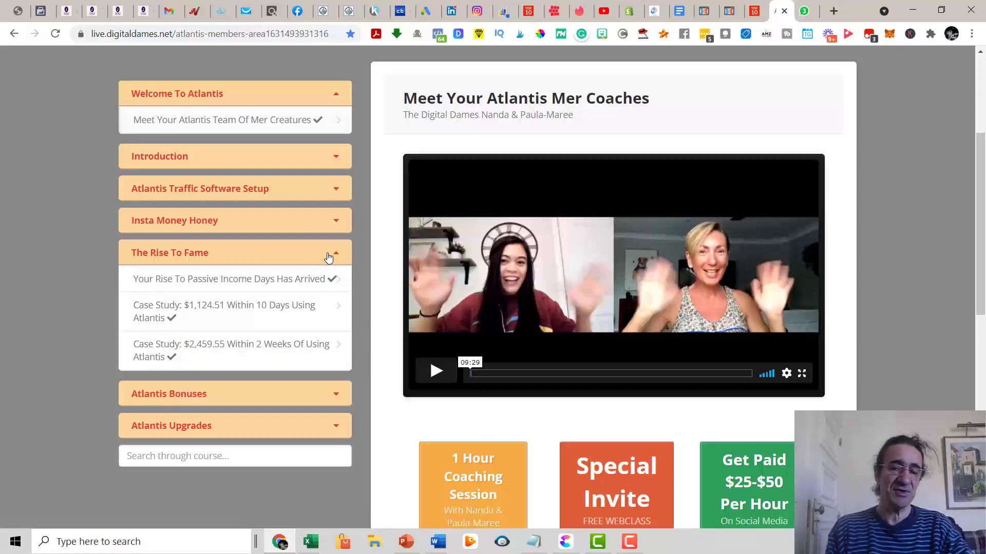
Collapse The Rise To Fame module so only Welcome To Atlantis stays expanded
left_click(234, 252)
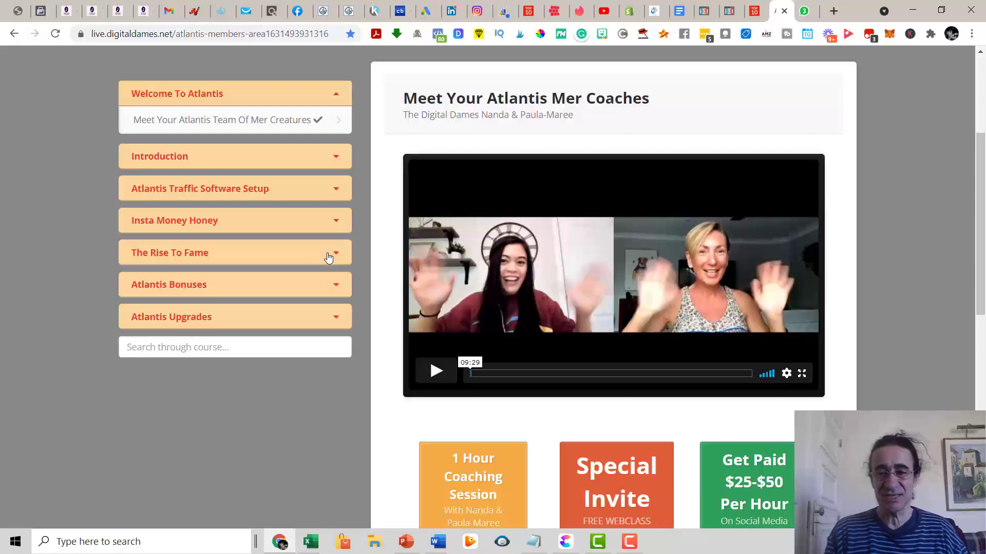
mouse_move(727, 127)
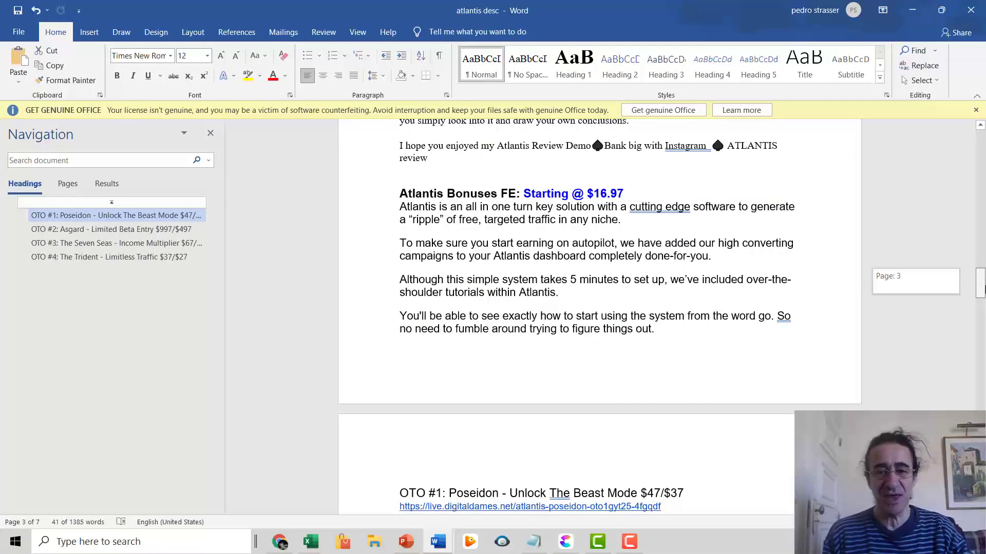
Scroll the Word document through OTO #1 Poseidon and OTO #2 Asgard to OTO #3's start
scroll("down", 3)
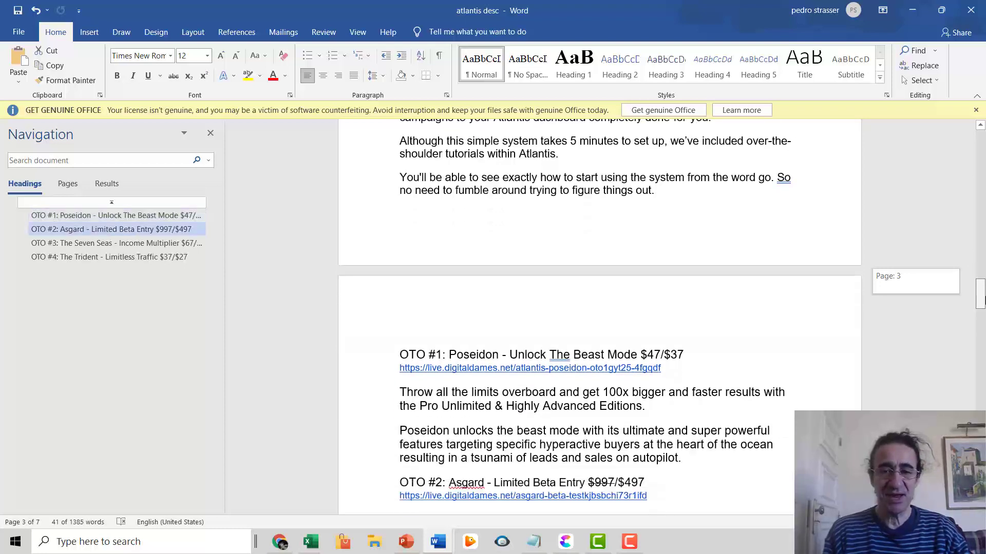
scroll("down", 3)
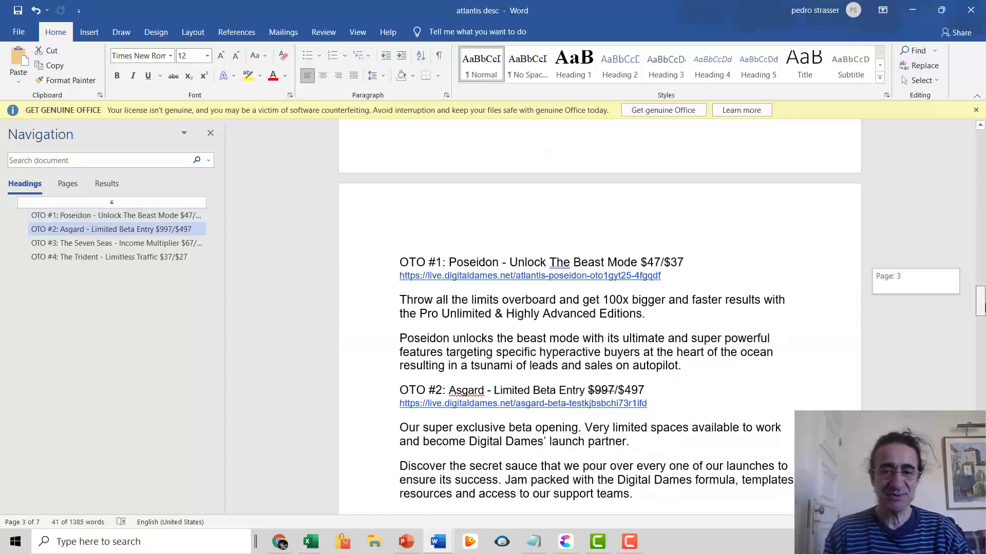
scroll("down", 3)
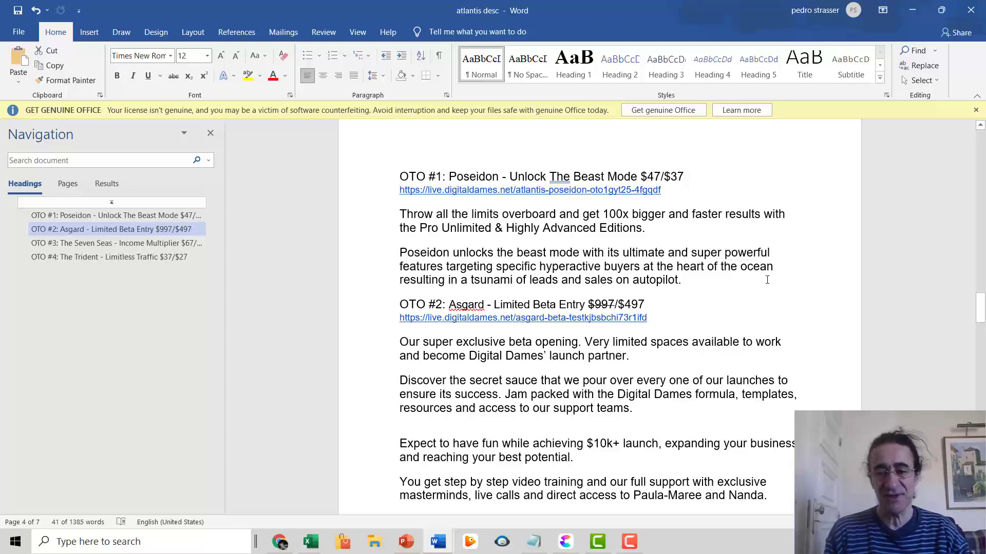
scroll("down", 3)
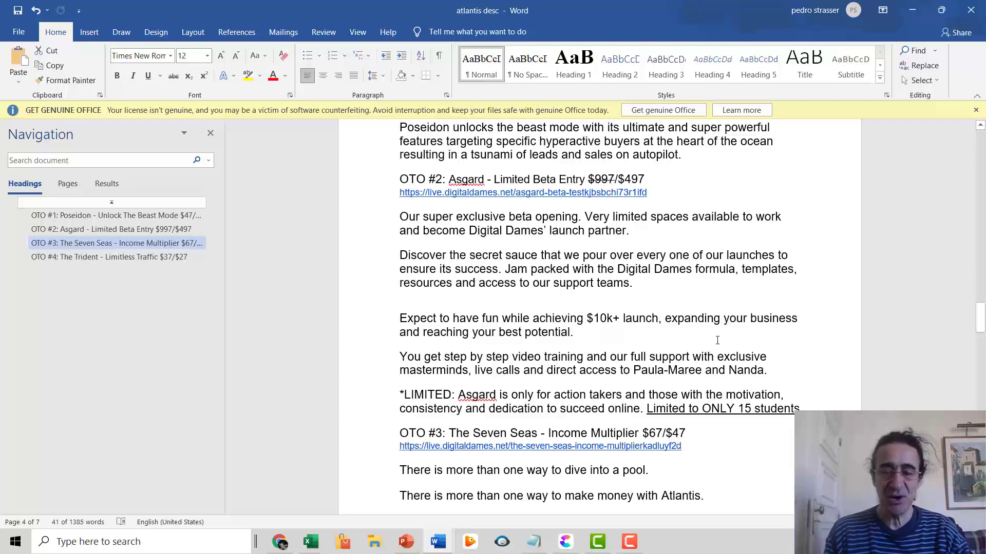
mouse_move(921, 348)
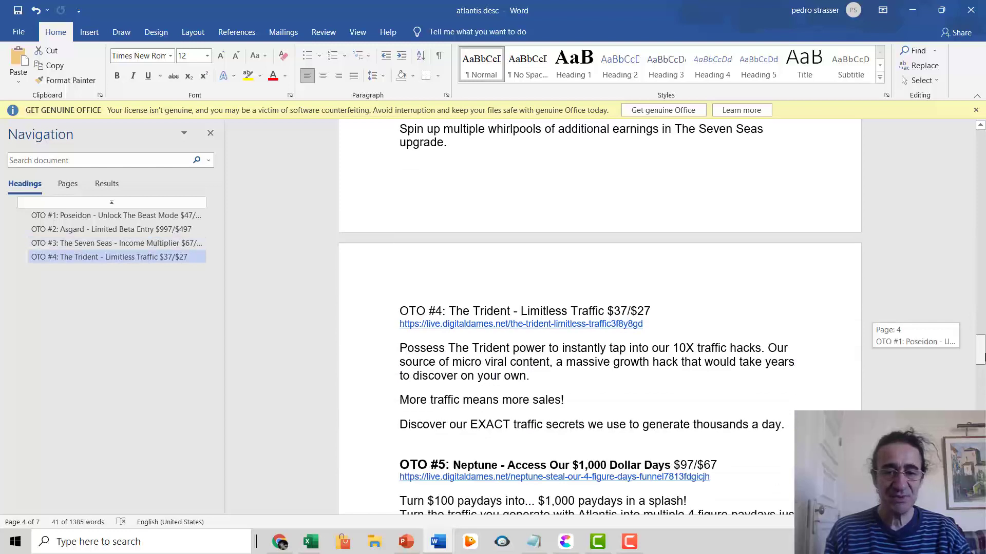
Scroll past OTO #3 to OTO #4 The Trident and the start of OTO #5 Neptune
scroll("down", 3)
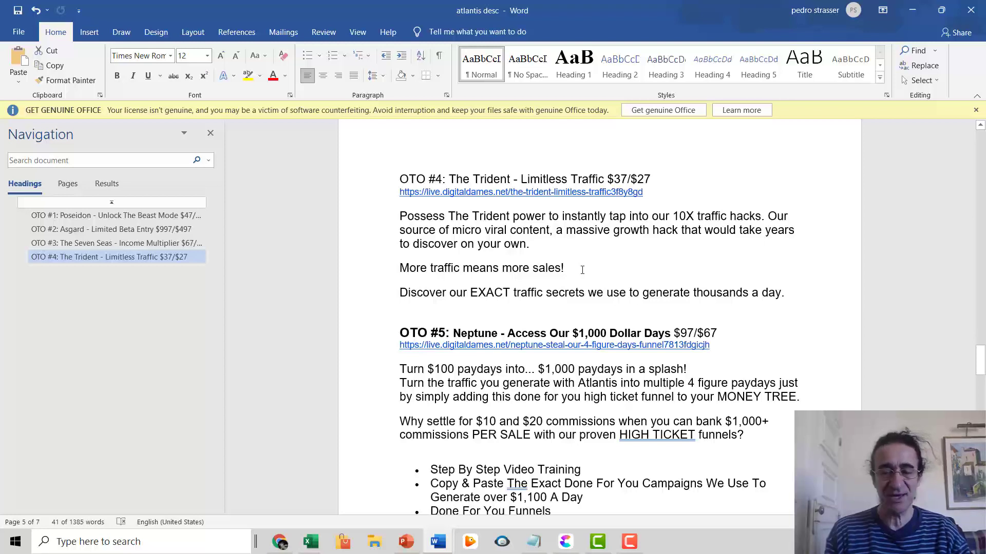
mouse_move(955, 362)
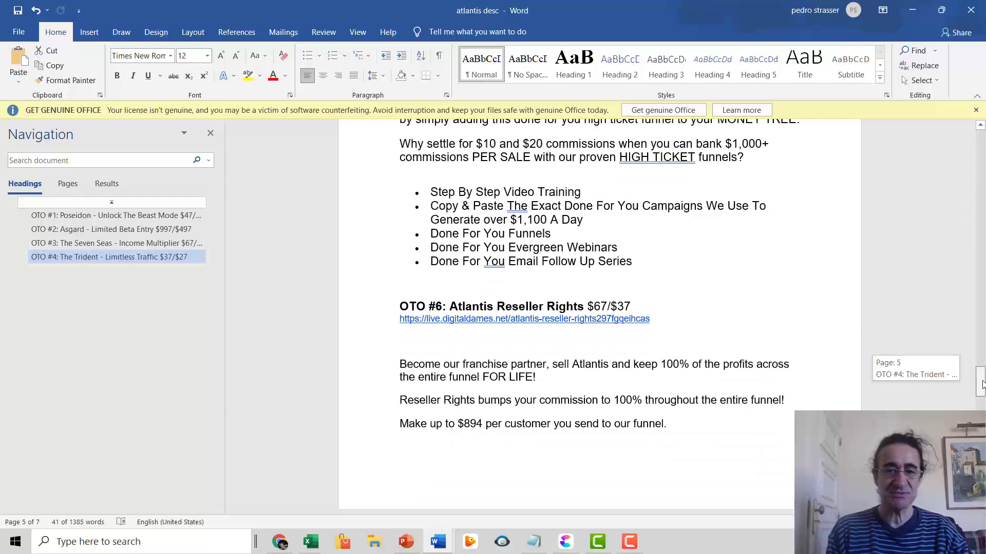
Scroll through OTO #6 Reseller Rights and OTO #7 Accidental Income Generator, then return to the members area
scroll("down", 3)
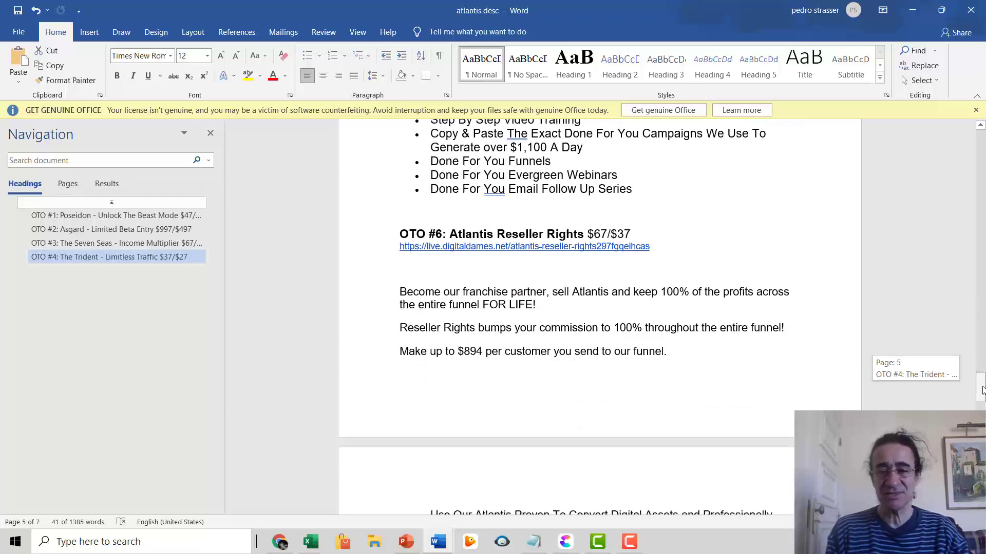
scroll("down", 3)
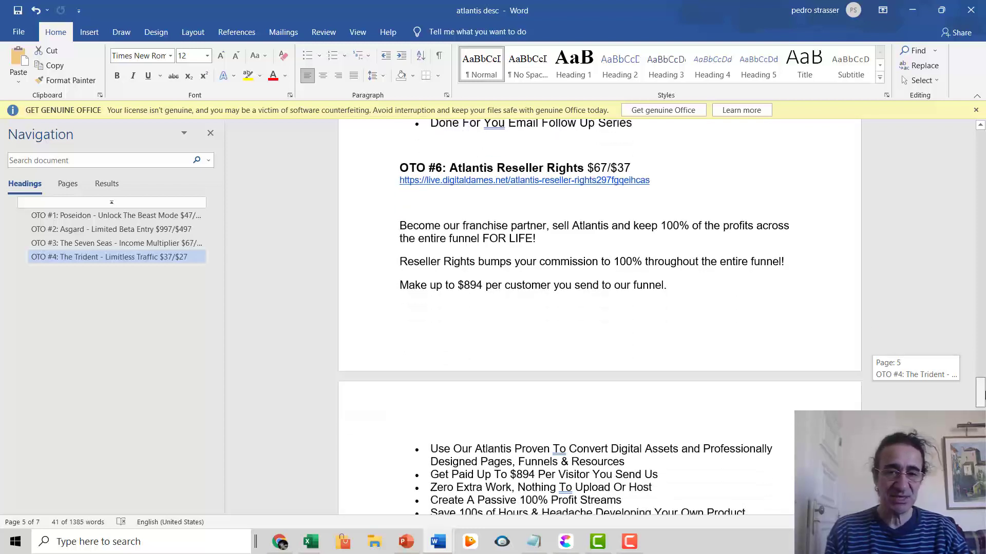
scroll("down", 3)
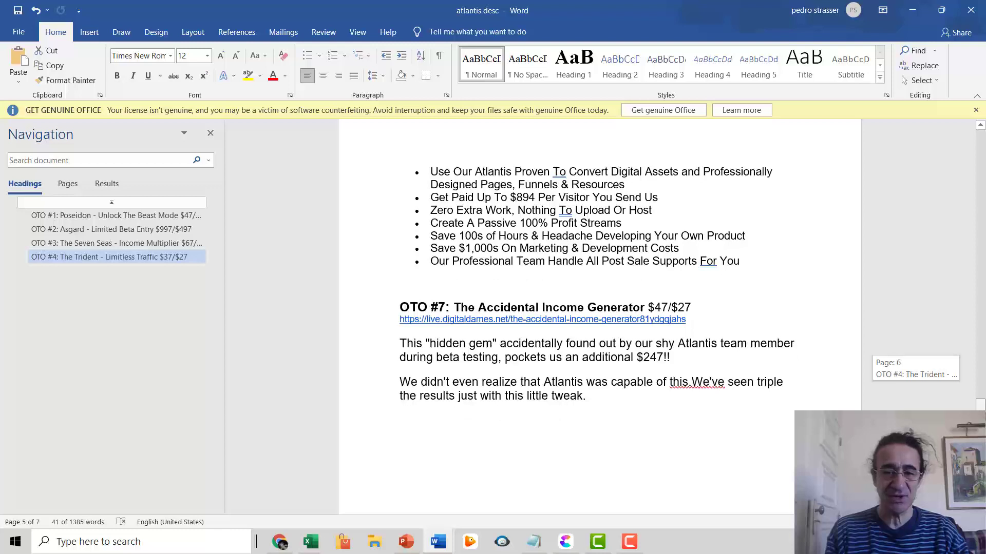
scroll("down", 3)
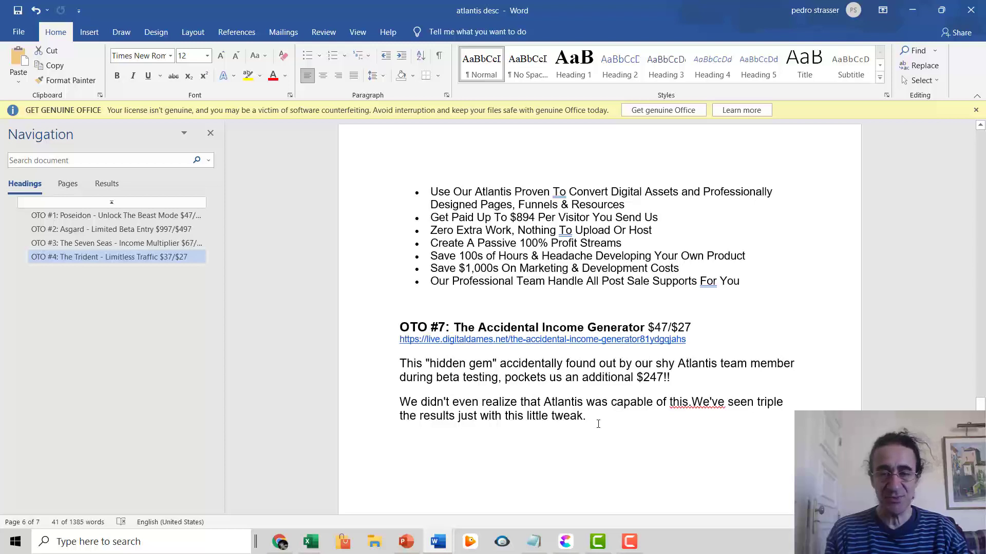
left_click(279, 541)
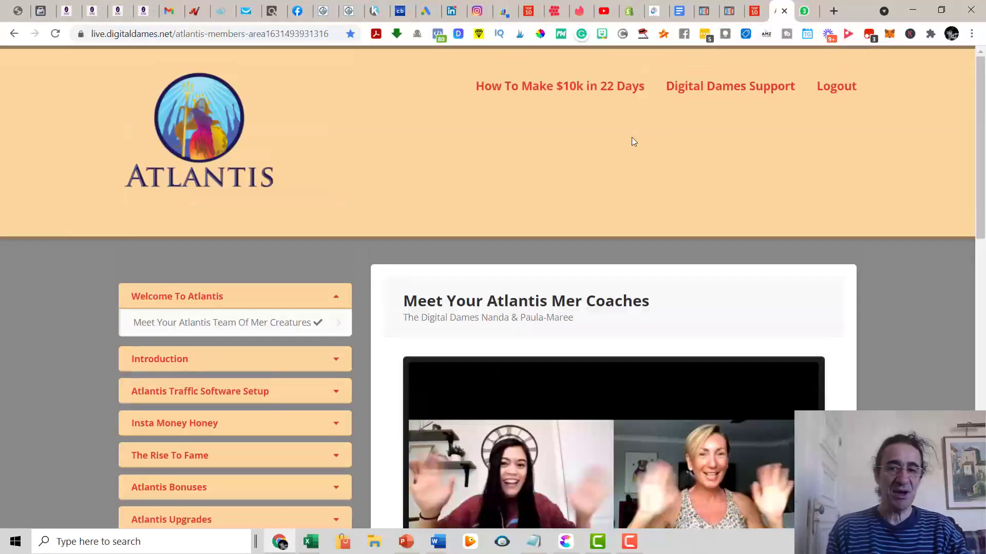